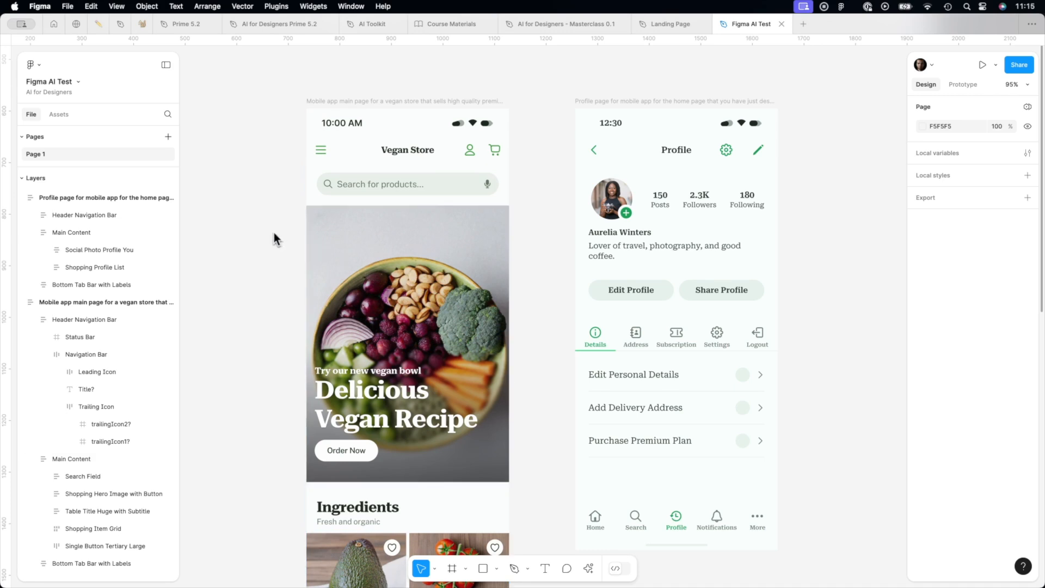
{"action": "mouse_move", "coordinate": [262, 209]}
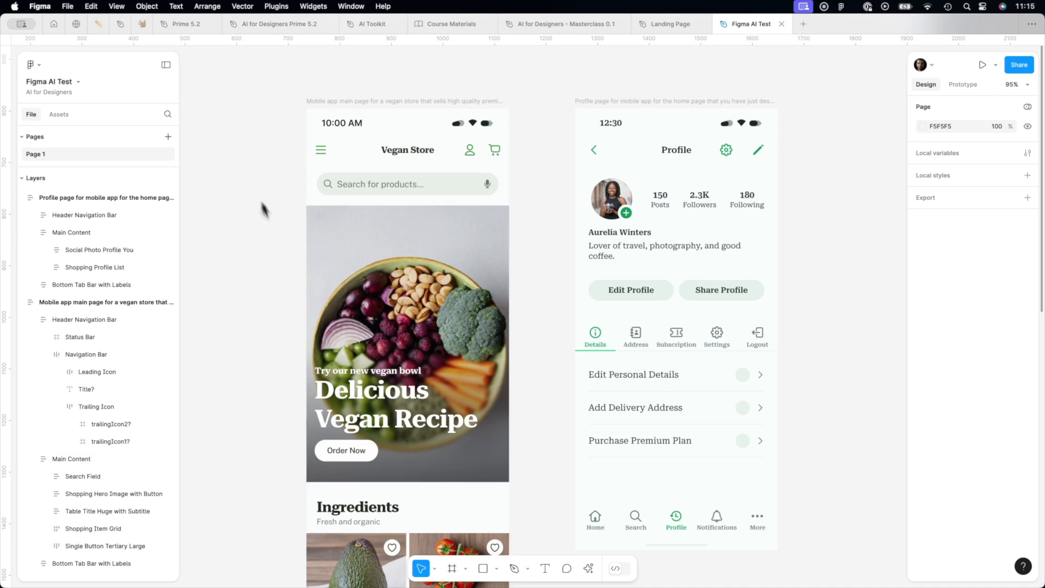
Delete the vegan store home page and profile page frames from Page 1.
{"action": "left_click", "coordinate": [84, 319]}
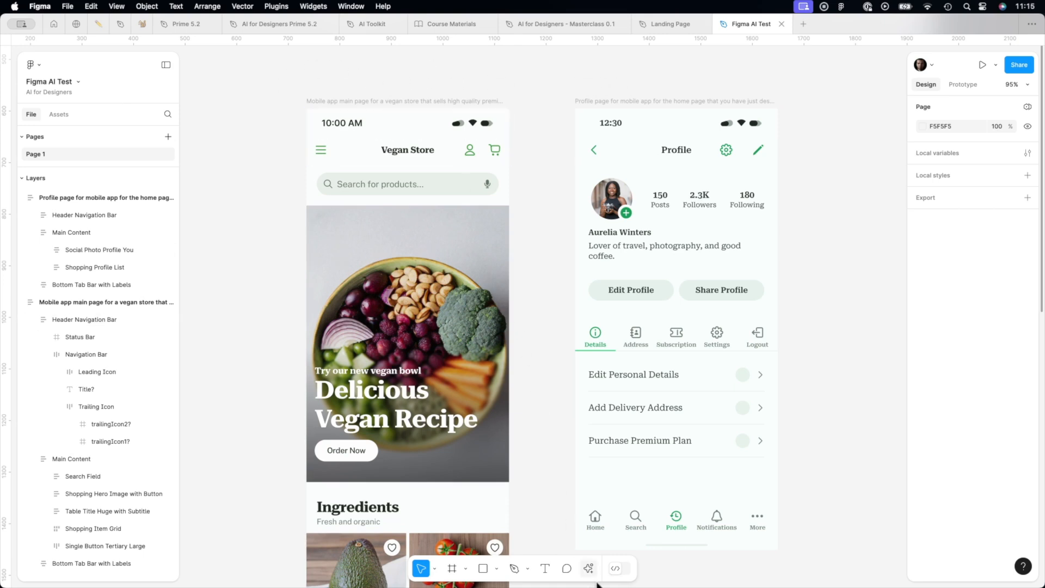
{"action": "mouse_move", "coordinate": [589, 569]}
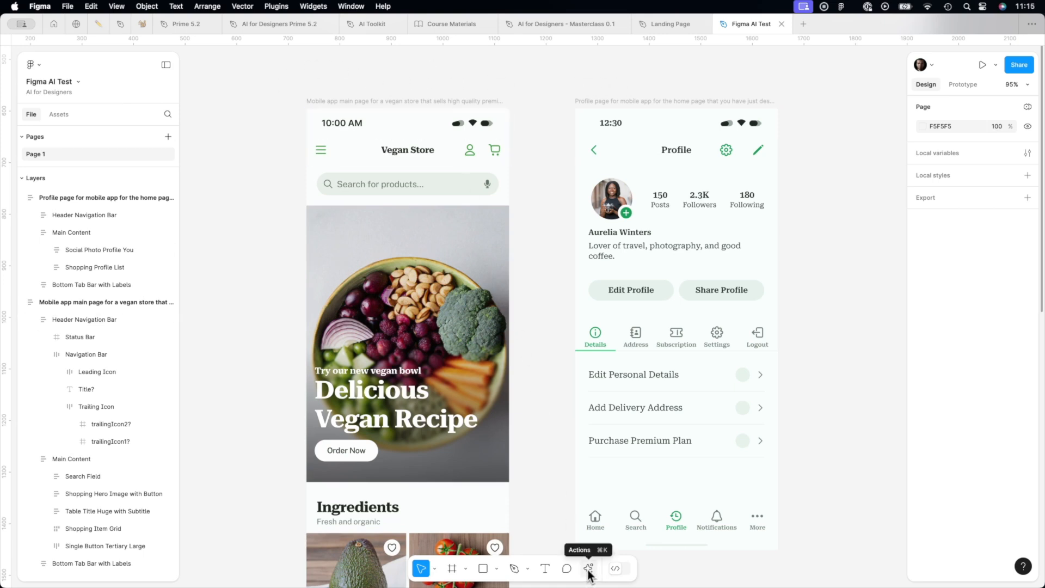
{"action": "left_click", "coordinate": [589, 568]}
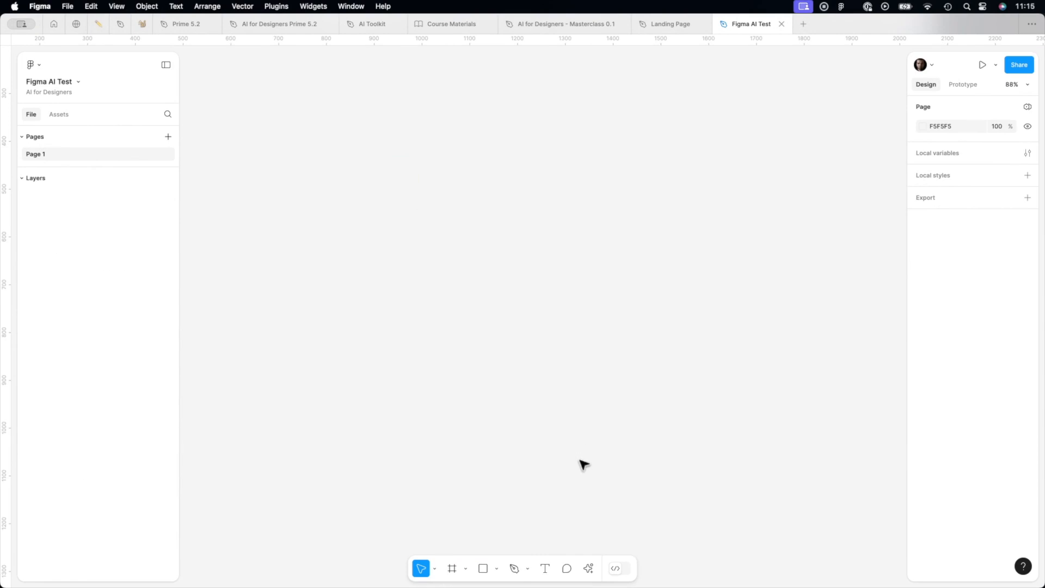
Enter the AI prompt 'mobile app grocery store, green & orange colors'.
{"action": "left_click", "coordinate": [587, 568]}
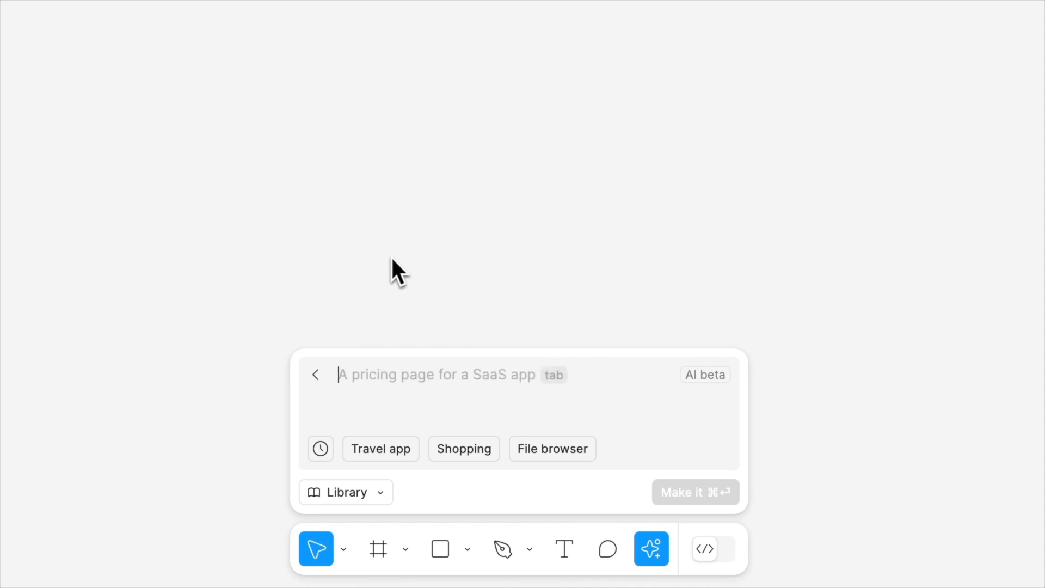
{"action": "type", "text": "mob"}
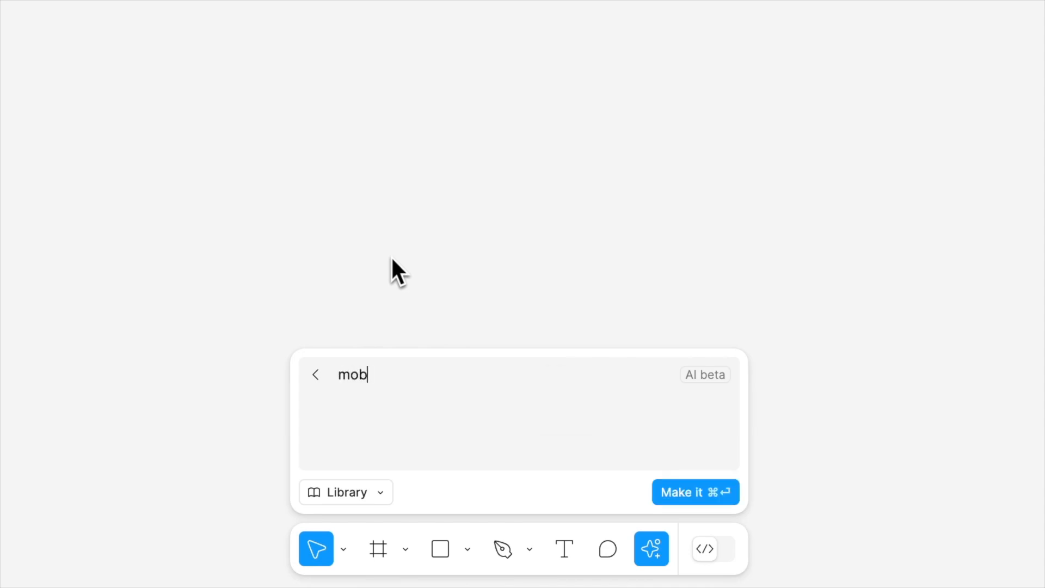
{"action": "type", "text": "ile"}
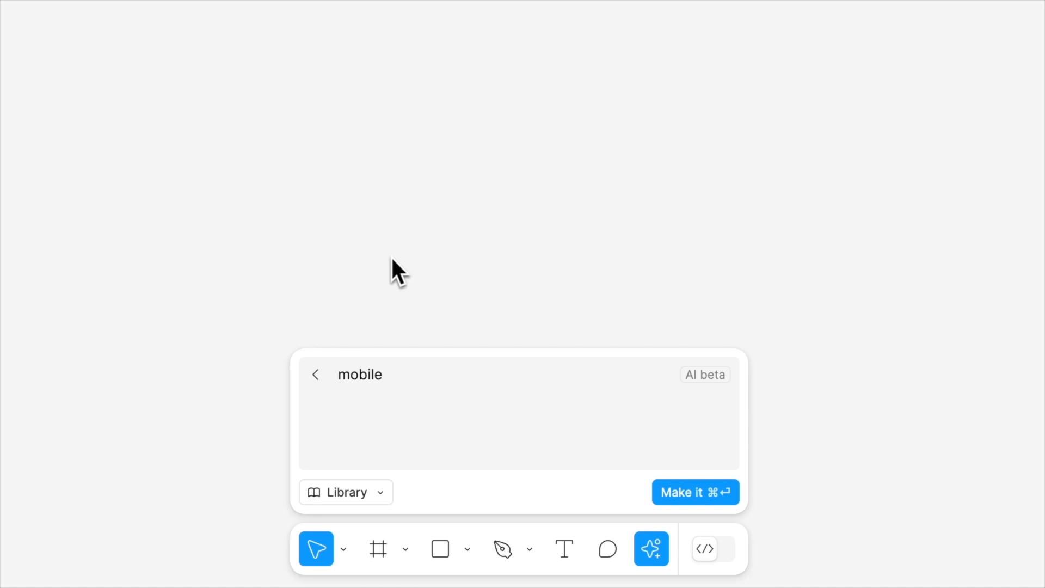
{"action": "type", "text": "app groce"}
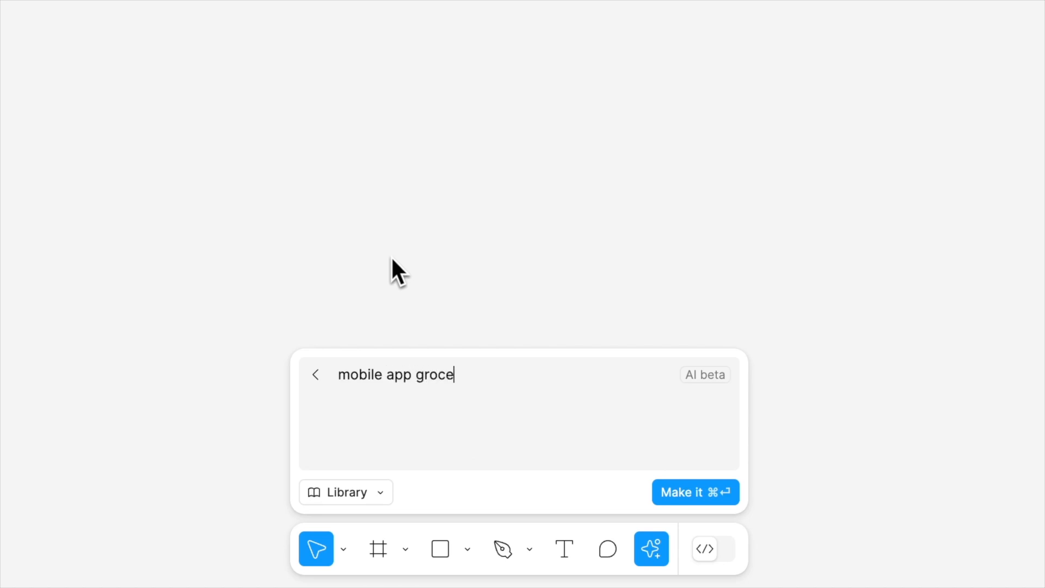
{"action": "type", "text": "ry stor"}
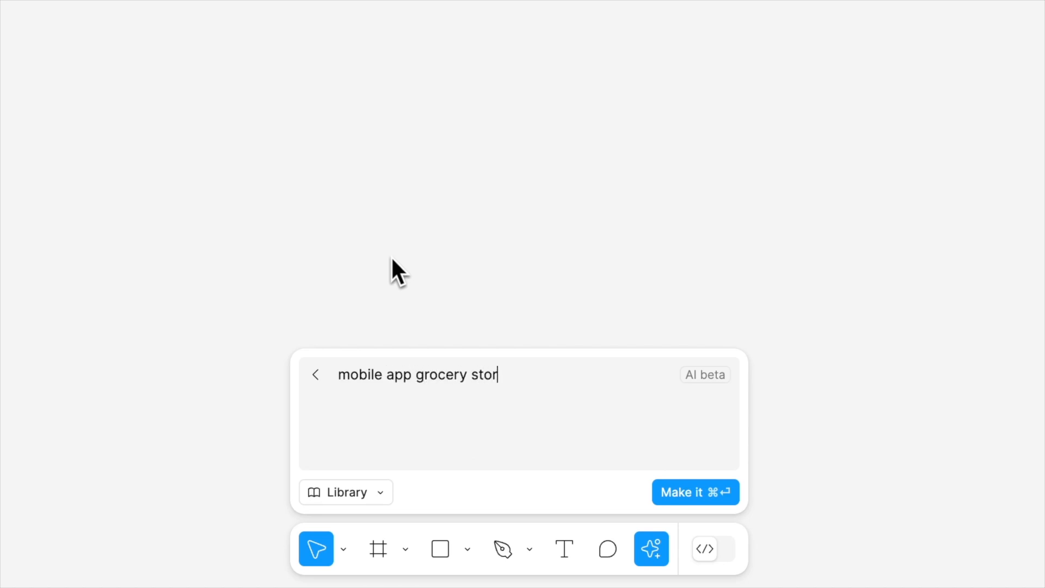
{"action": "type", "text": "e, gr"}
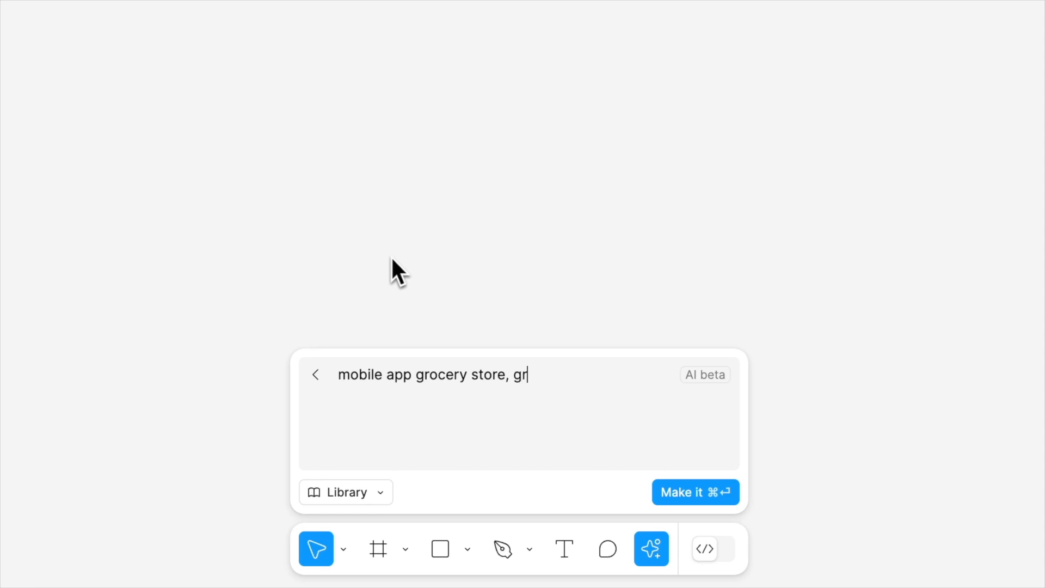
{"action": "type", "text": "een & orga"}
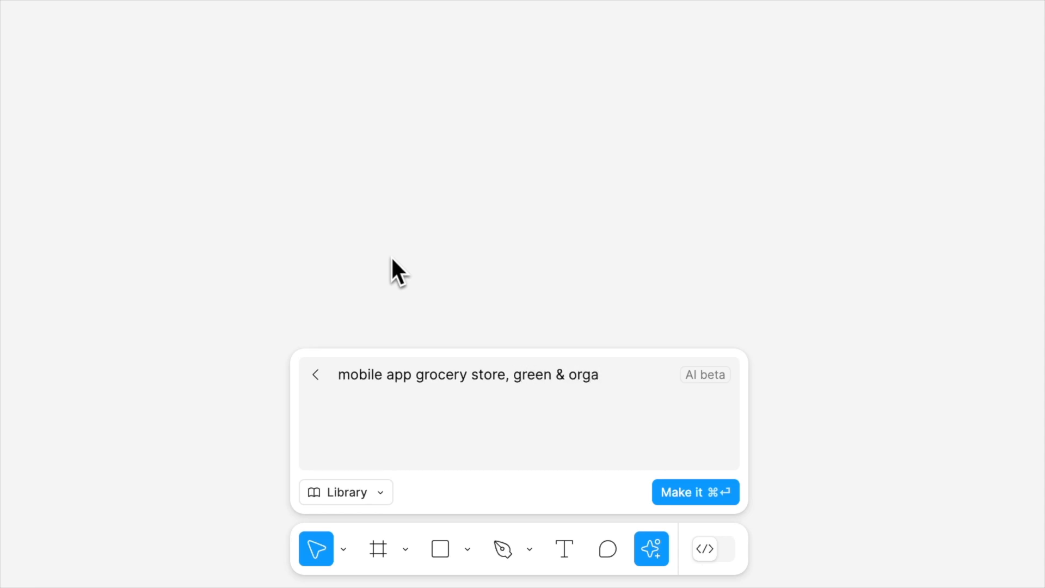
{"action": "type", "text": "nge colors"}
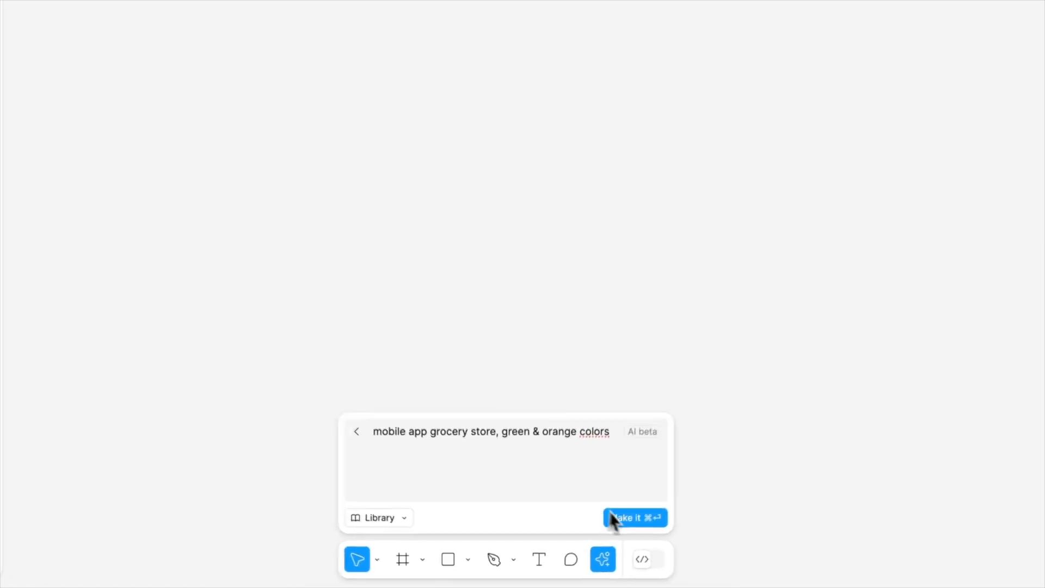
Generate the GreenGrocer grocery screen from the prompt and scroll through the result.
{"action": "left_click", "coordinate": [633, 518]}
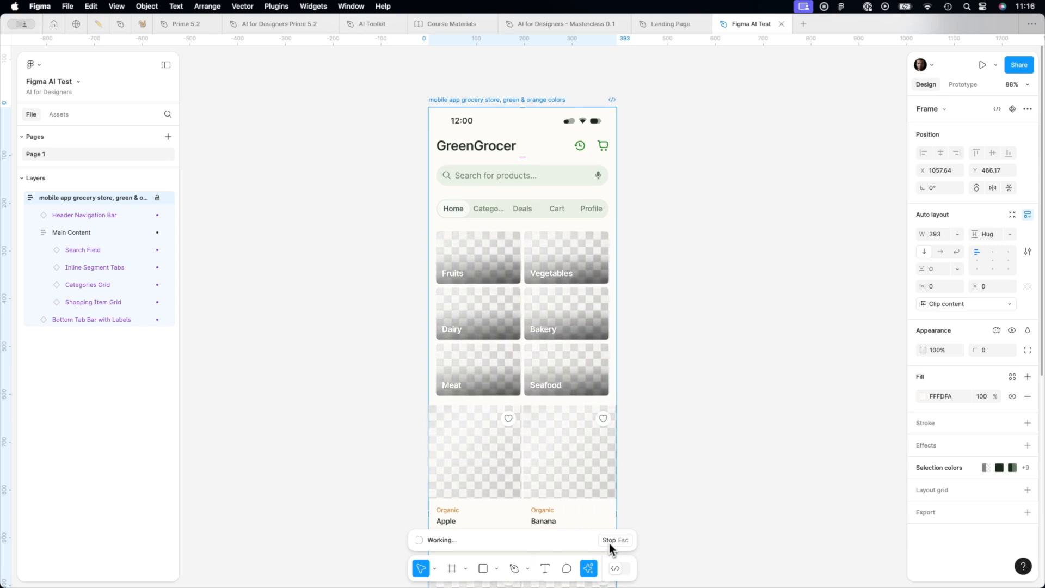
{"action": "scroll", "scroll_direction": "down", "scroll_amount": 3}
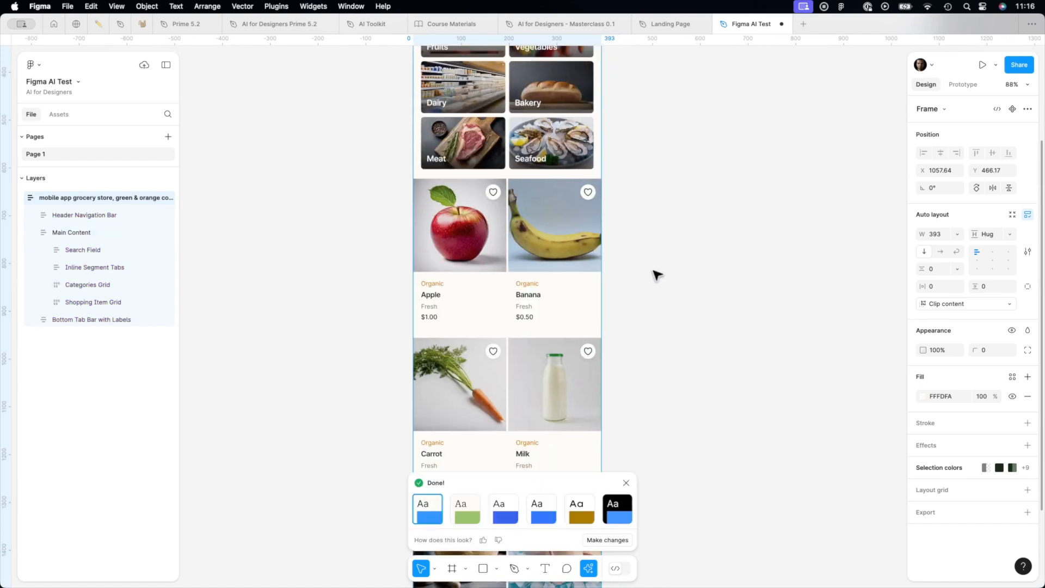
{"action": "scroll", "scroll_direction": "up", "scroll_amount": 3}
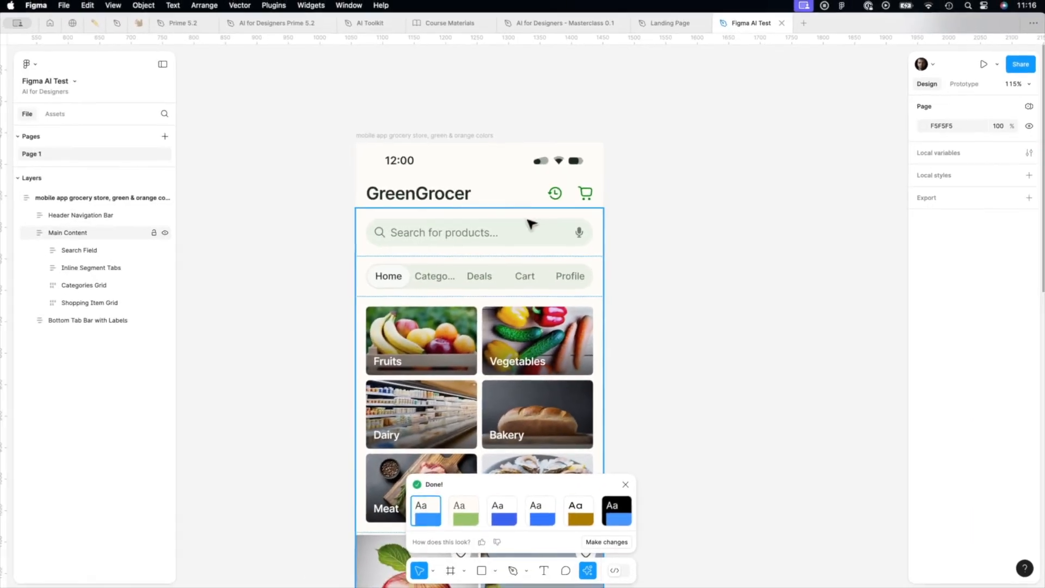
{"action": "left_click", "coordinate": [85, 215]}
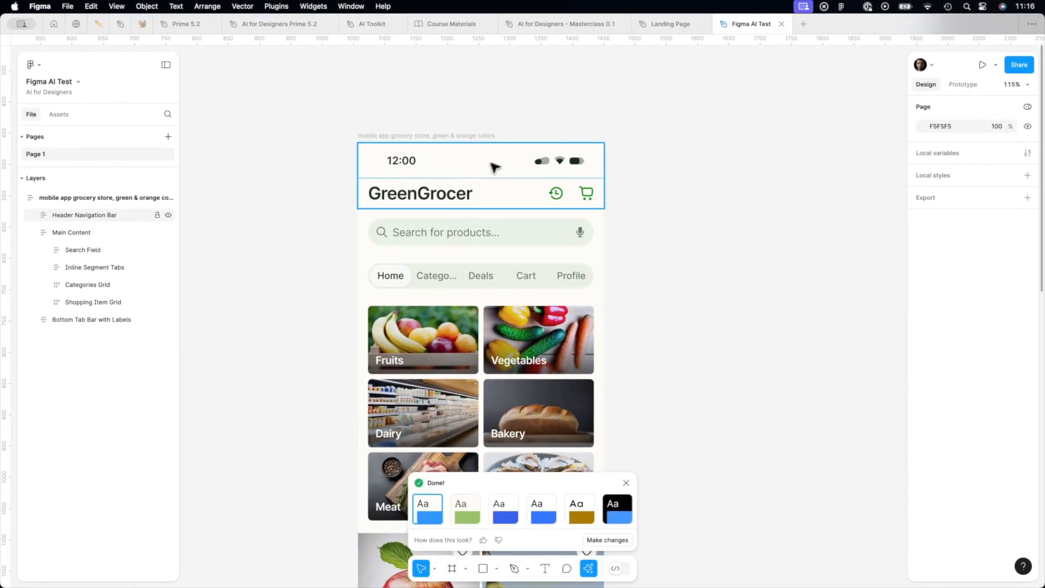
{"action": "mouse_move", "coordinate": [572, 195]}
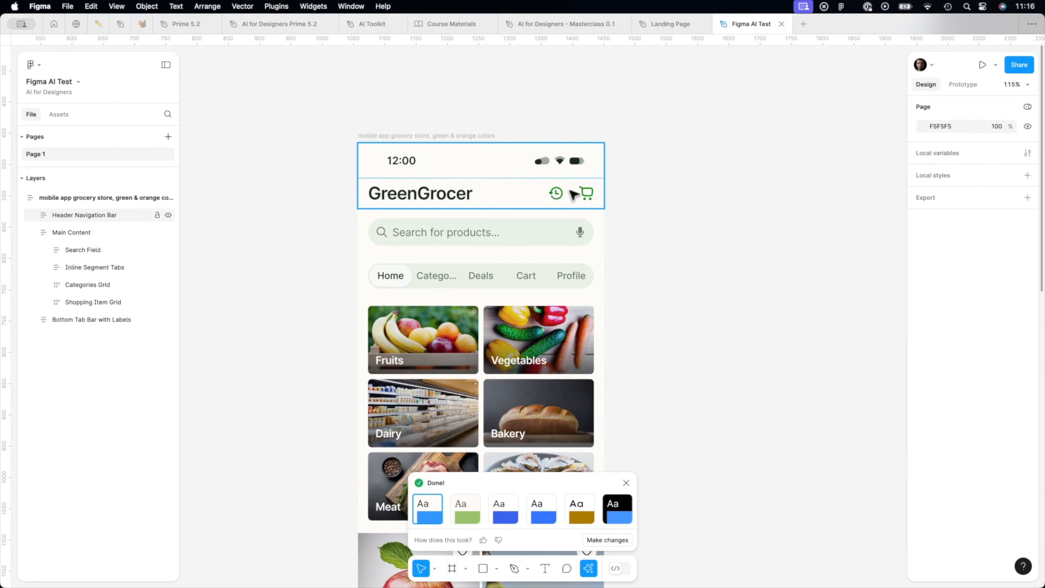
{"action": "mouse_move", "coordinate": [592, 193]}
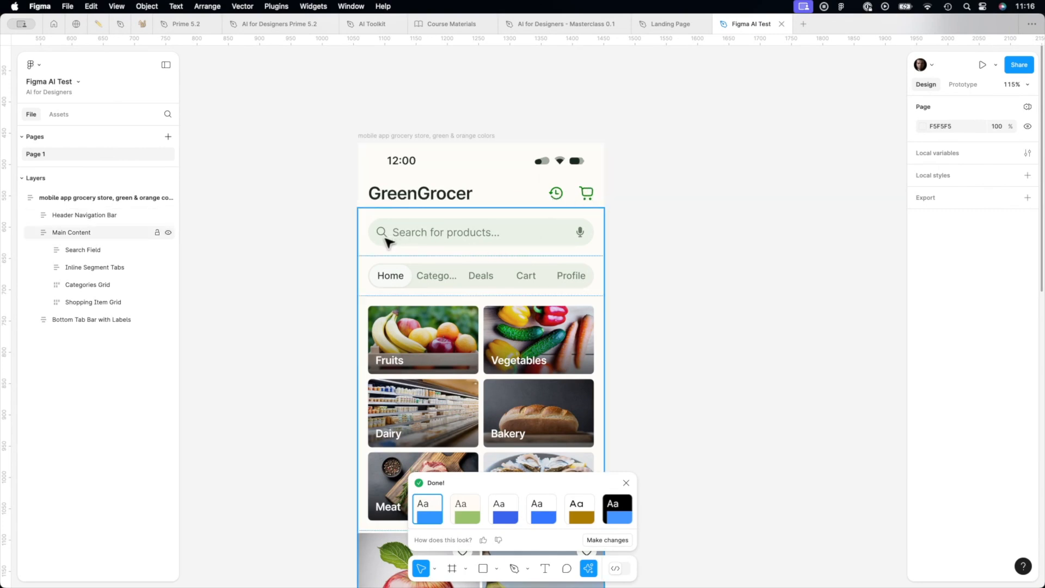
{"action": "mouse_move", "coordinate": [537, 280]}
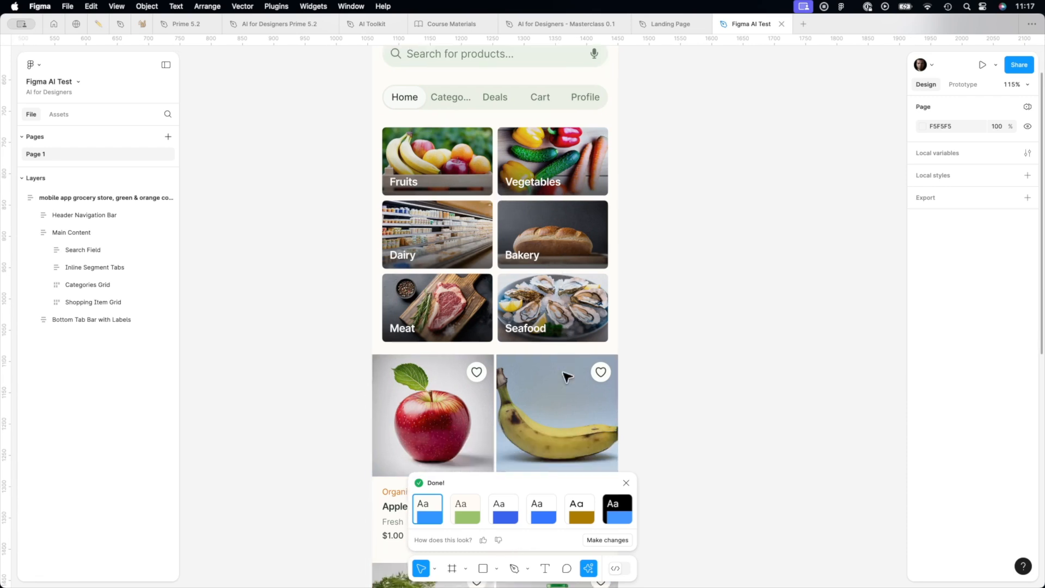
{"action": "scroll", "scroll_direction": "down", "scroll_amount": 3}
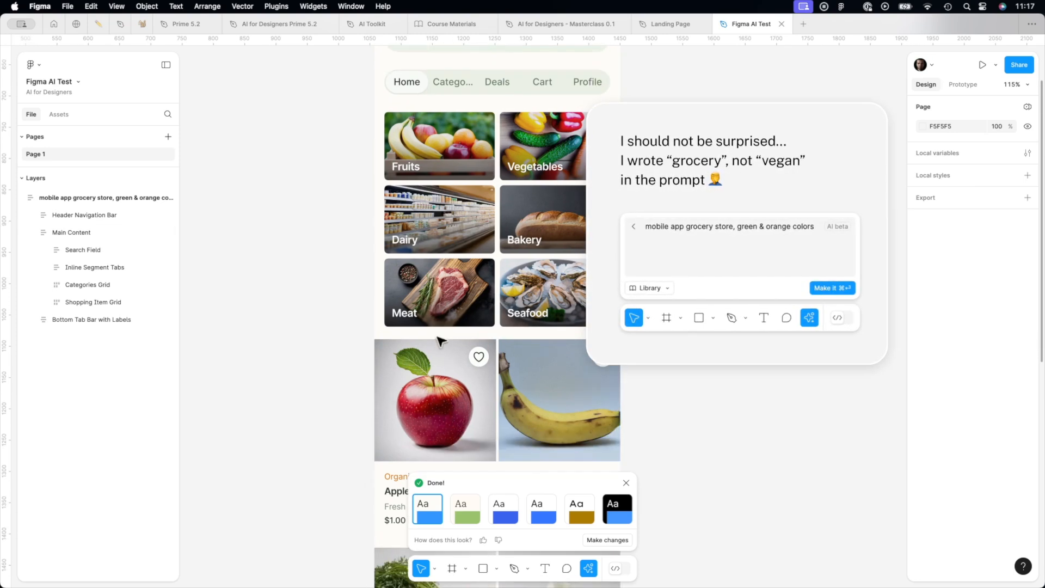
{"action": "scroll", "scroll_direction": "down", "scroll_amount": 3}
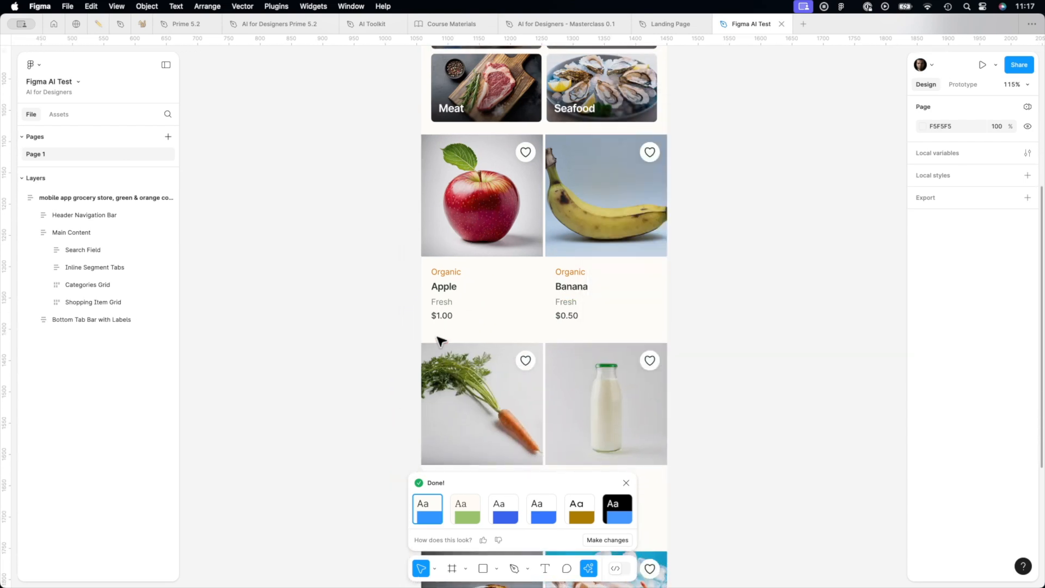
{"action": "scroll", "scroll_direction": "down", "scroll_amount": 3}
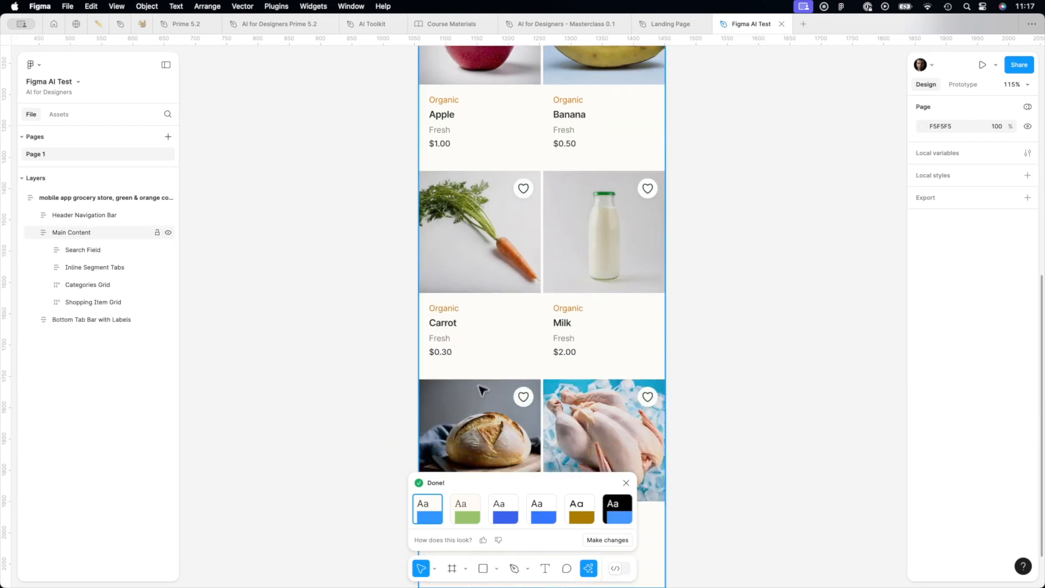
{"action": "mouse_move", "coordinate": [511, 314]}
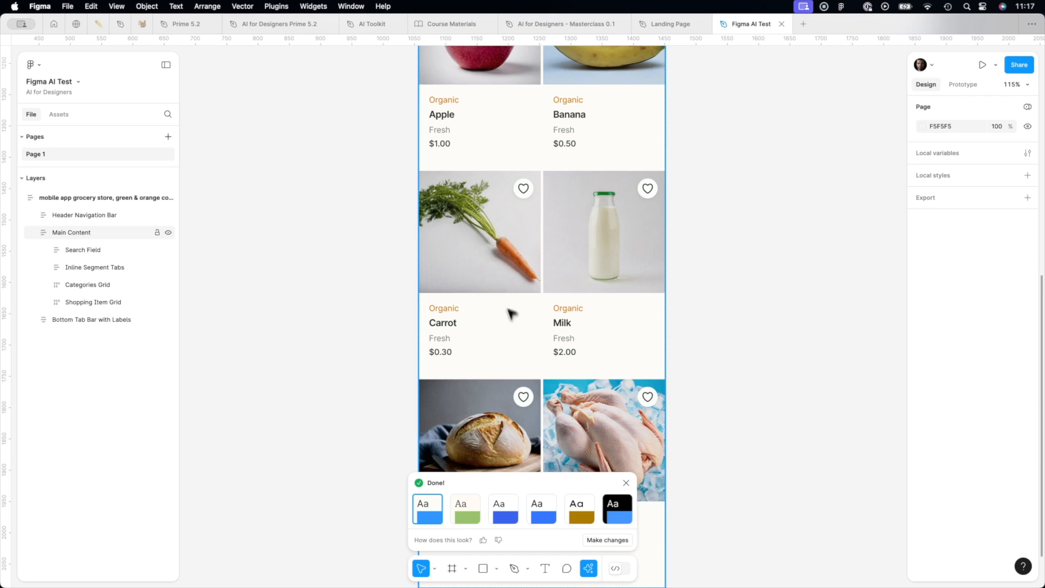
{"action": "scroll", "scroll_direction": "down", "scroll_amount": 3}
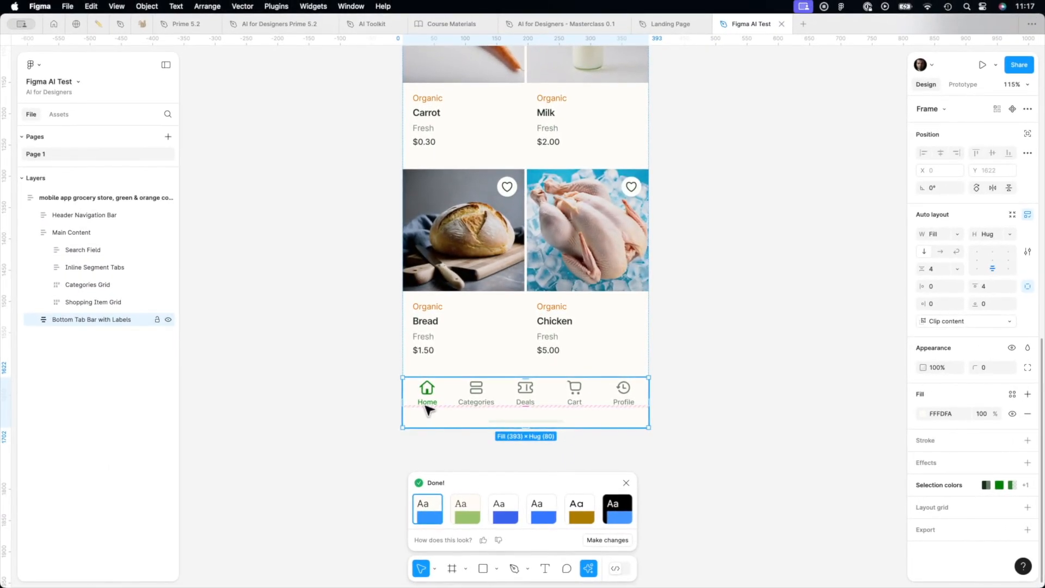
{"action": "mouse_move", "coordinate": [575, 410]}
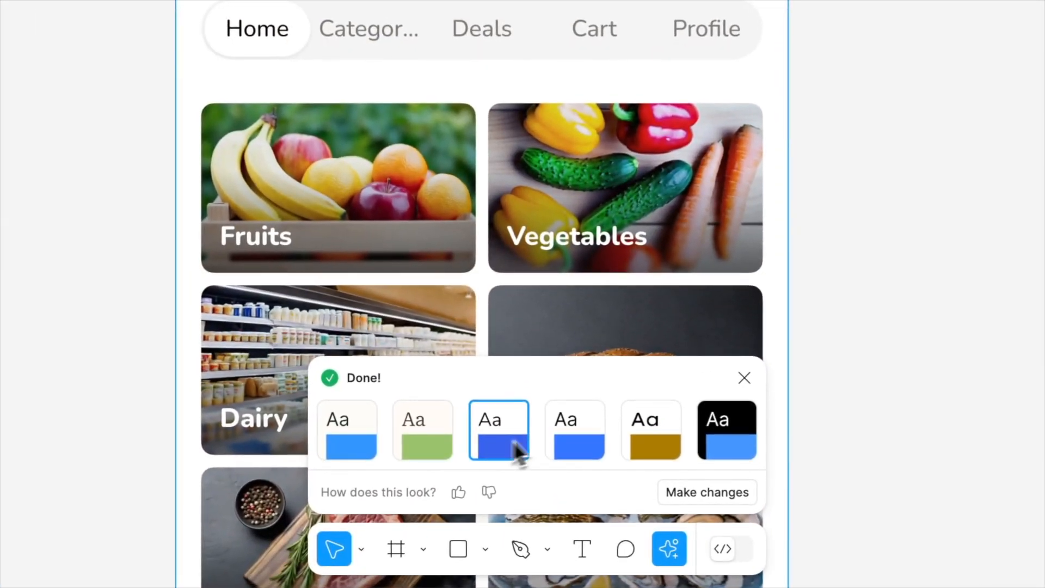
Try an alternate theme, then change the accent colour through orange to blue.
{"action": "left_click", "coordinate": [650, 430]}
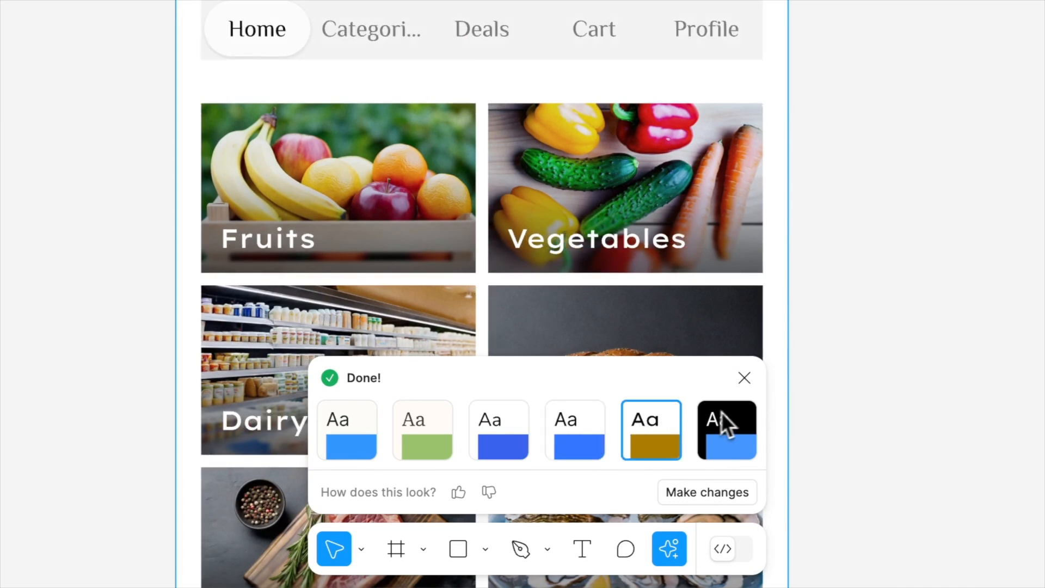
{"action": "left_click", "coordinate": [347, 430]}
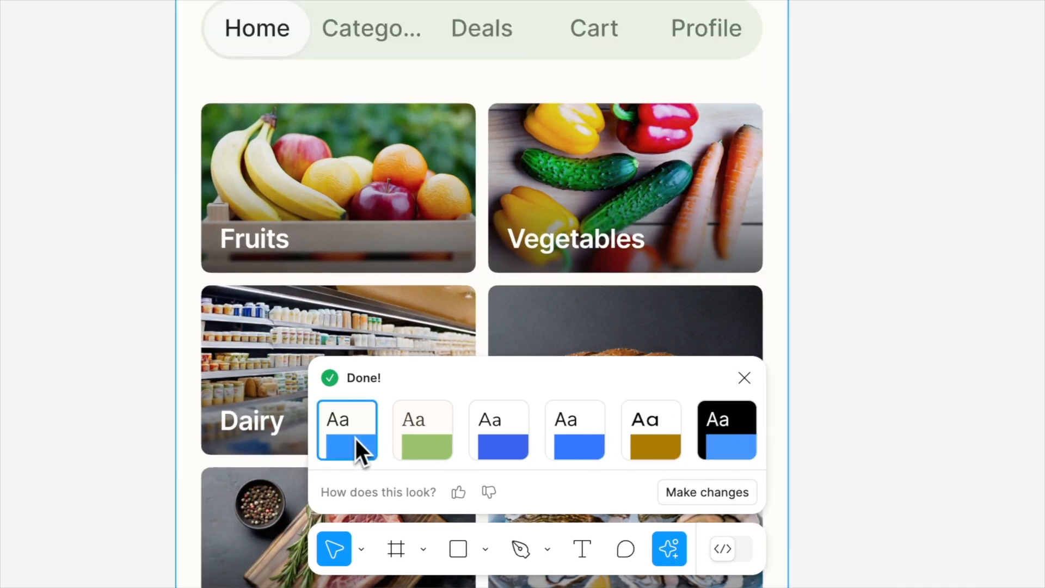
{"action": "mouse_move", "coordinate": [703, 507]}
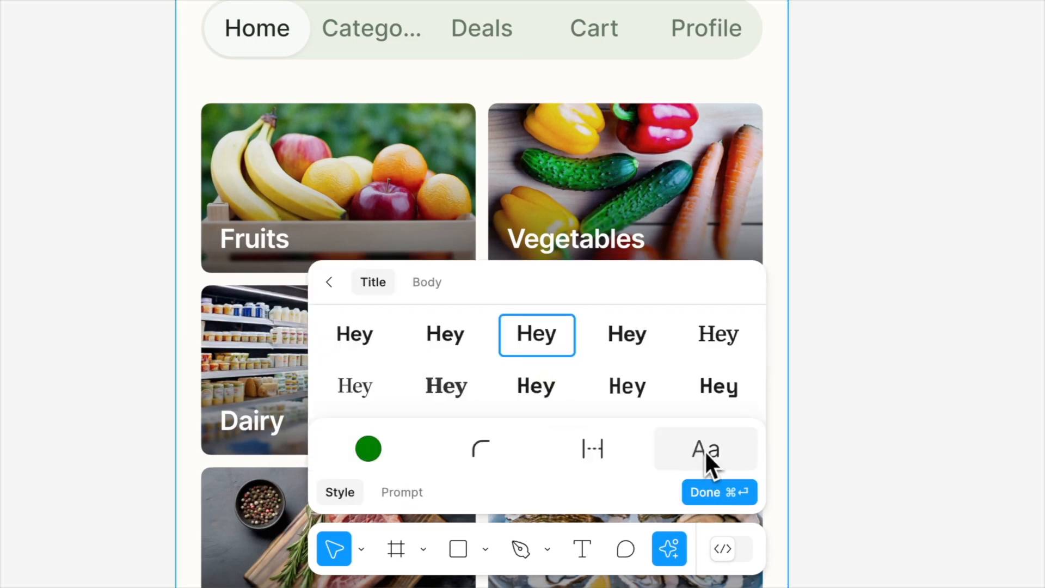
{"action": "left_click", "coordinate": [446, 385]}
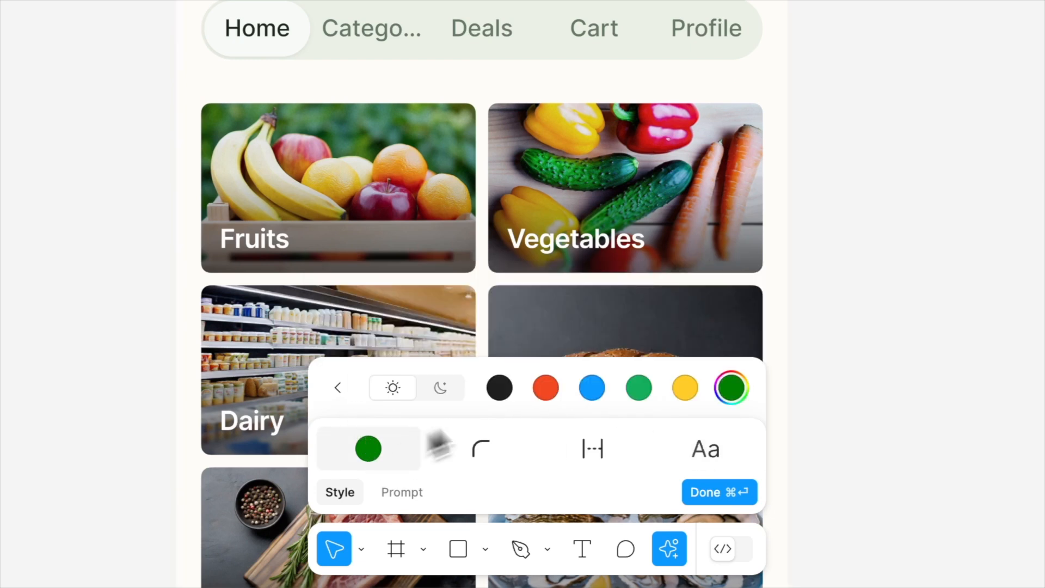
{"action": "left_click", "coordinate": [544, 387]}
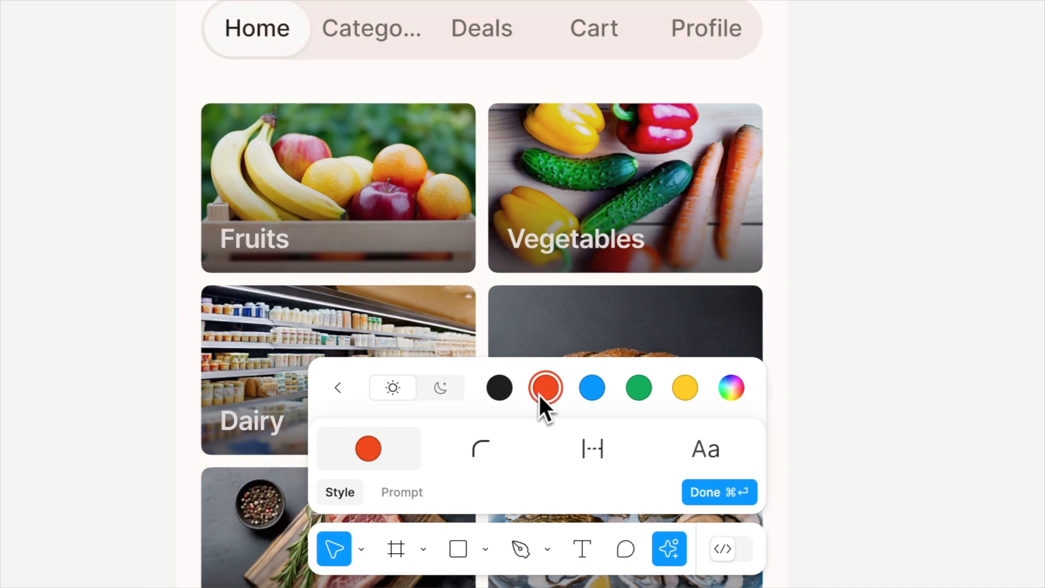
{"action": "left_click", "coordinate": [591, 387]}
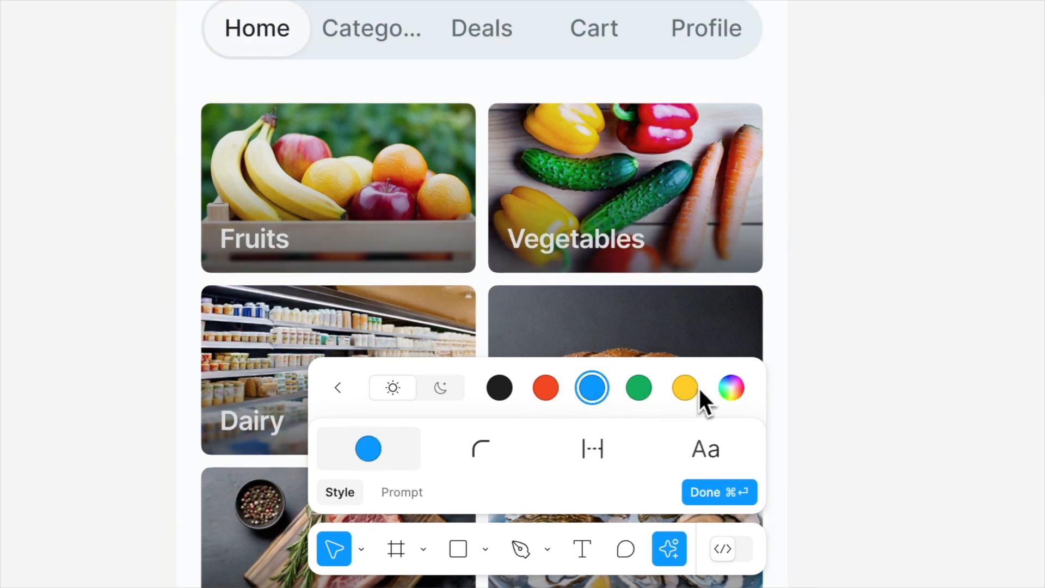
{"action": "left_click", "coordinate": [730, 387]}
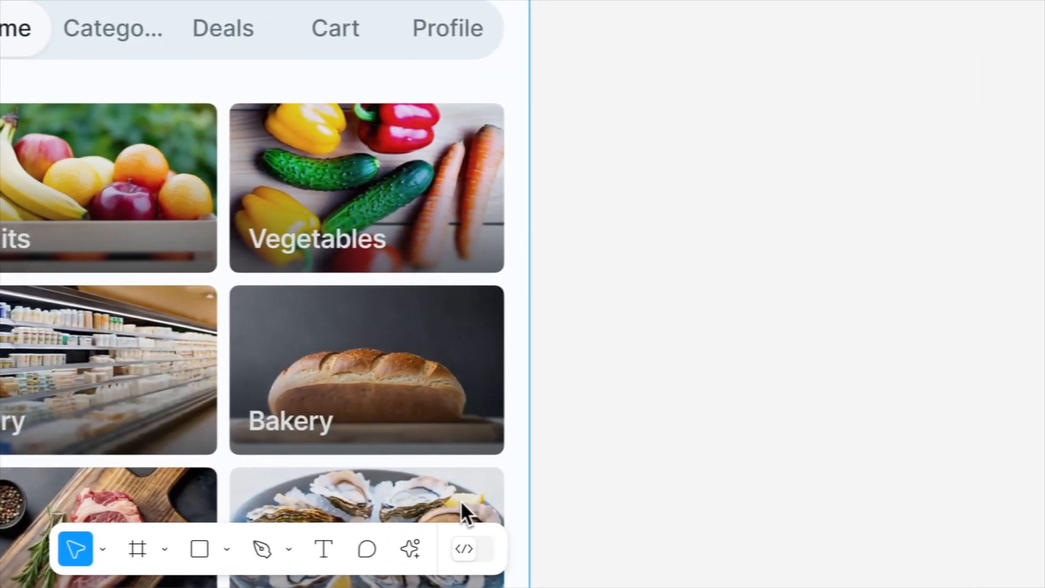
{"action": "scroll", "scroll_direction": "down", "scroll_amount": 3}
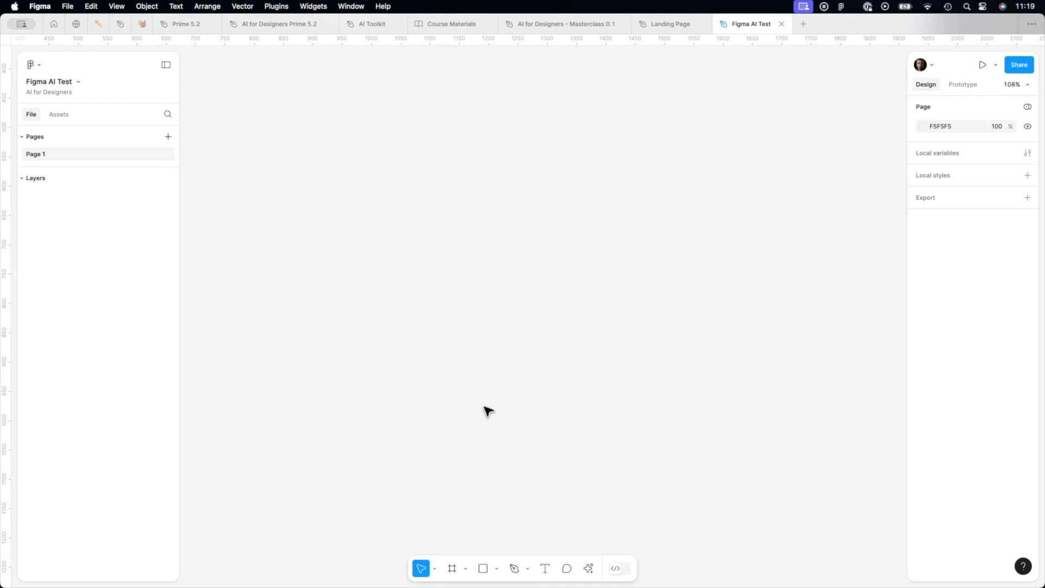
{"action": "mouse_move", "coordinate": [496, 426]}
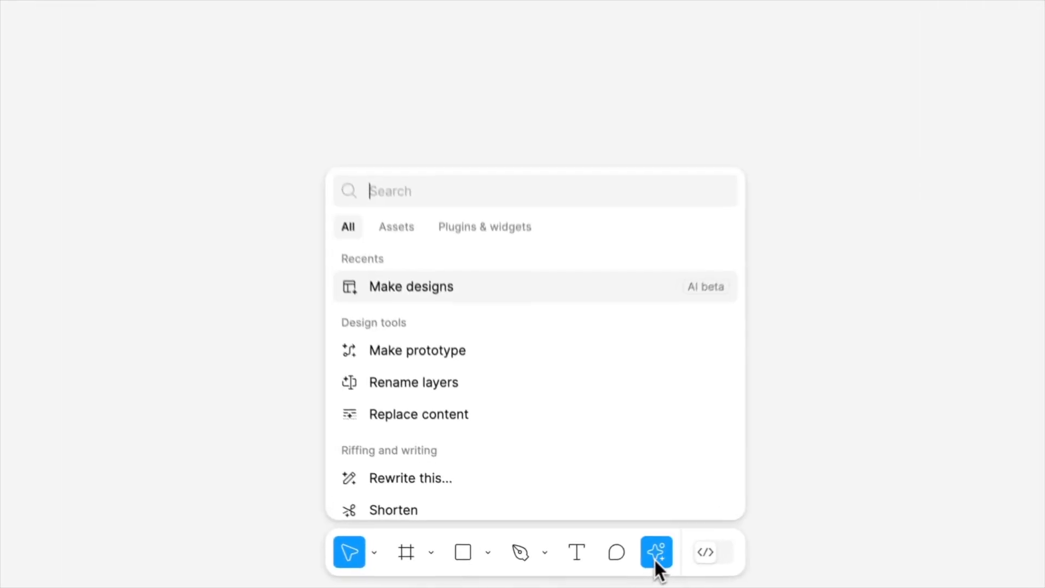
Open Make designs and edit the vegan store prompt, correcting 'following'.
{"action": "left_click", "coordinate": [410, 286]}
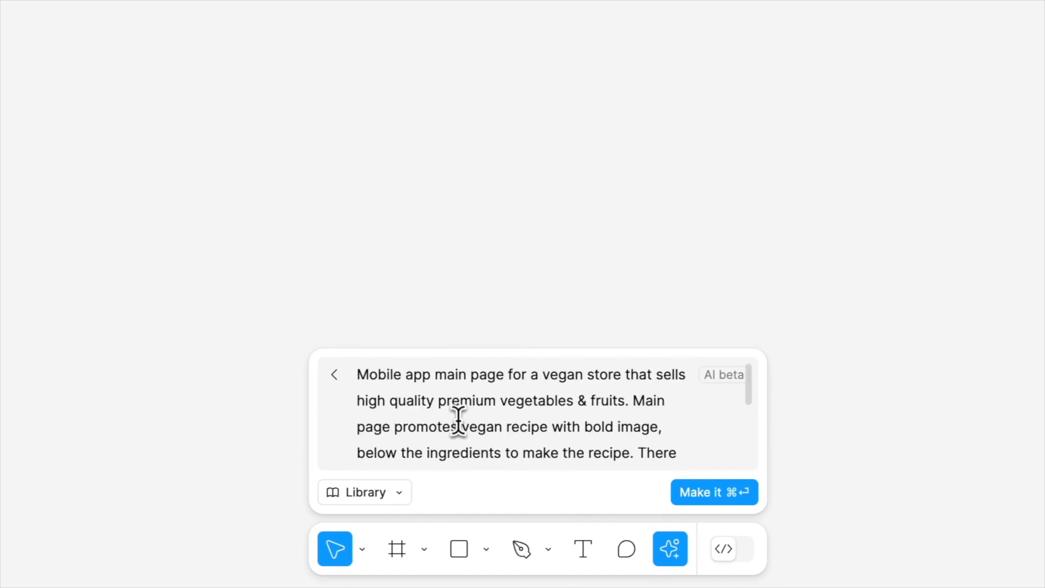
{"action": "mouse_move", "coordinate": [356, 374]}
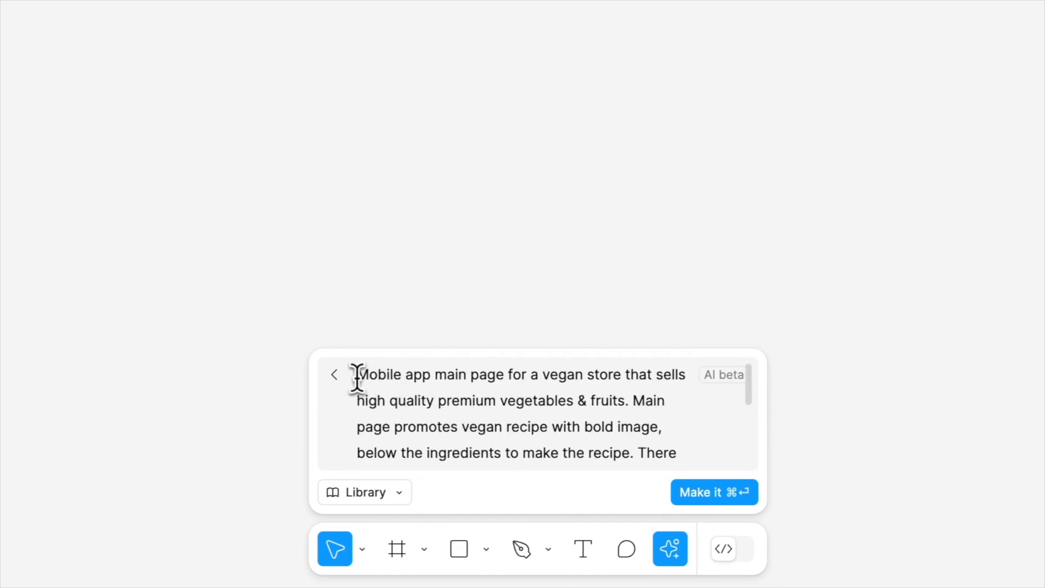
{"action": "double_click", "coordinate": [466, 374]}
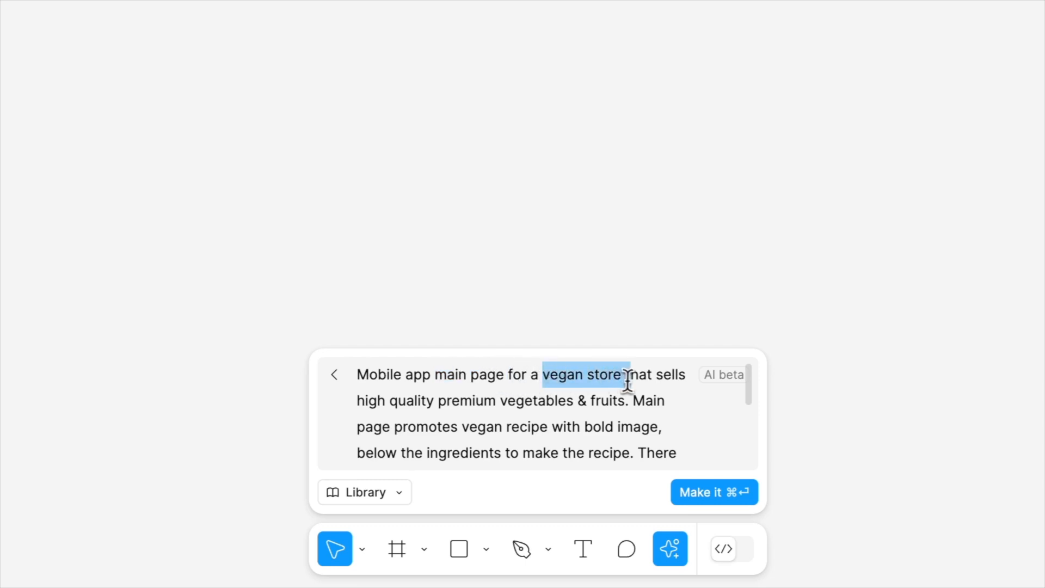
{"action": "mouse_move", "coordinate": [439, 410]}
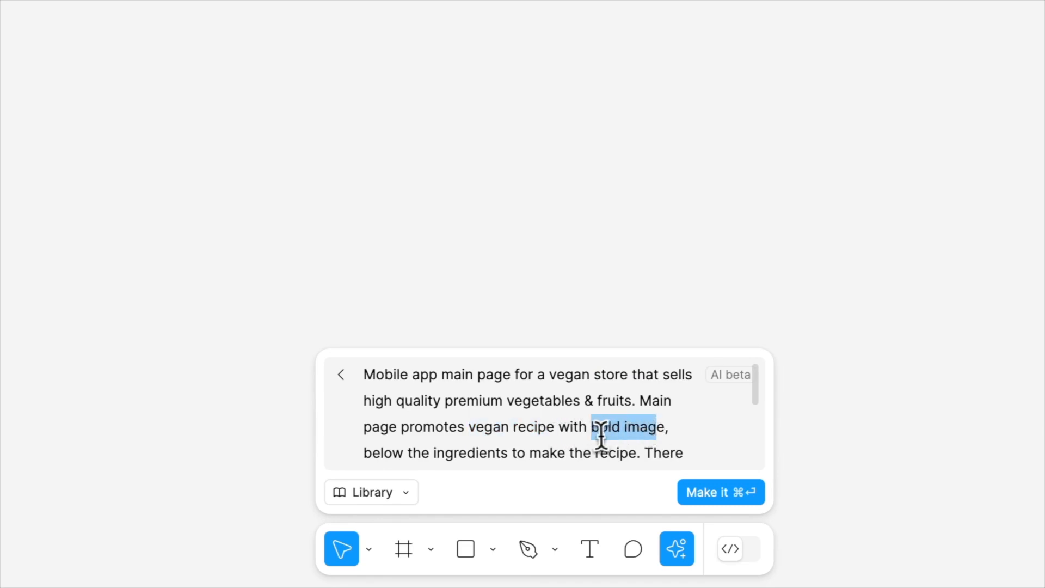
{"action": "scroll", "scroll_direction": "down", "scroll_amount": 3}
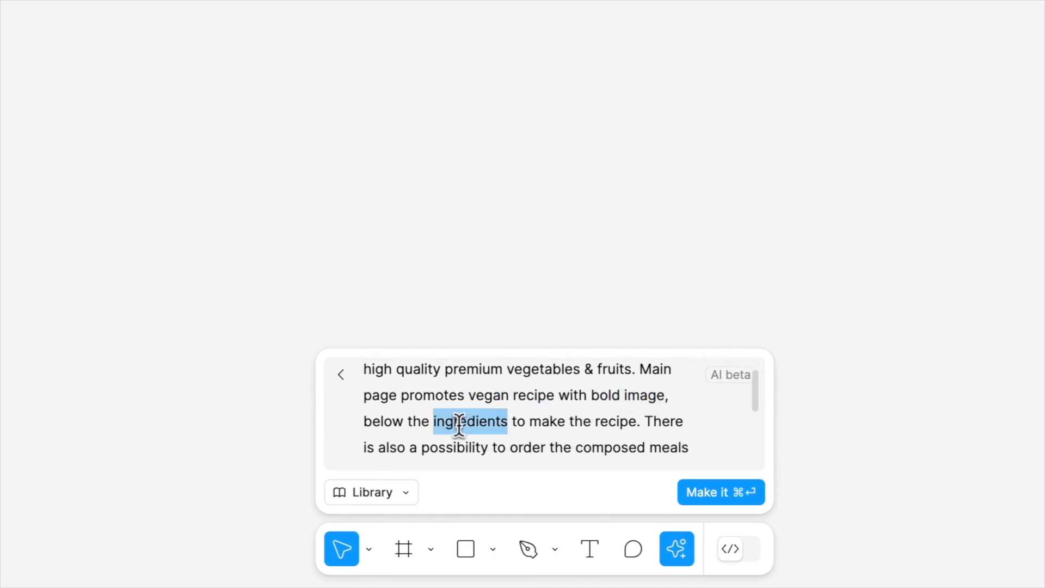
{"action": "mouse_move", "coordinate": [629, 430]}
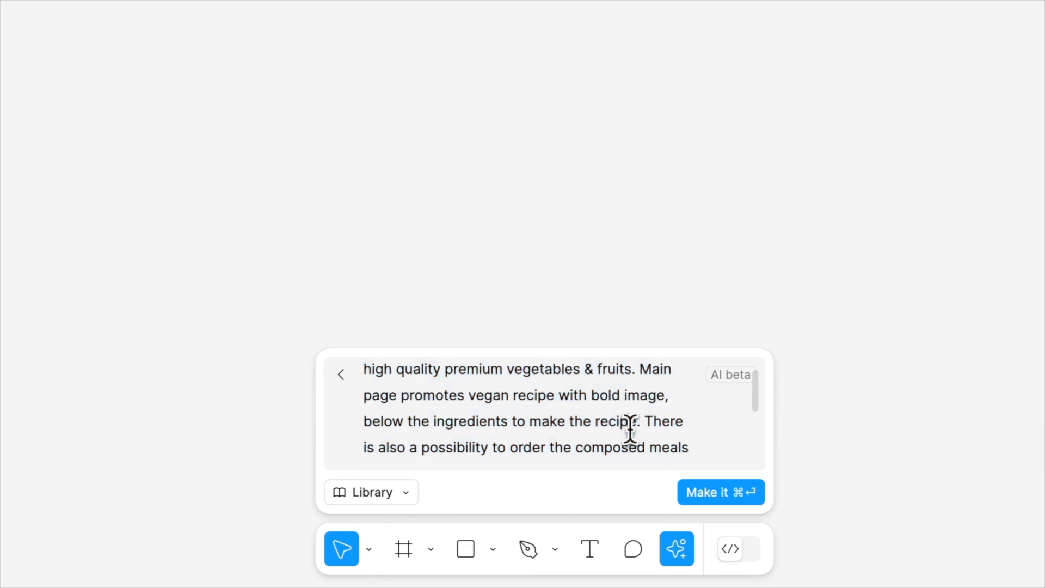
{"action": "scroll", "scroll_direction": "down", "scroll_amount": 3}
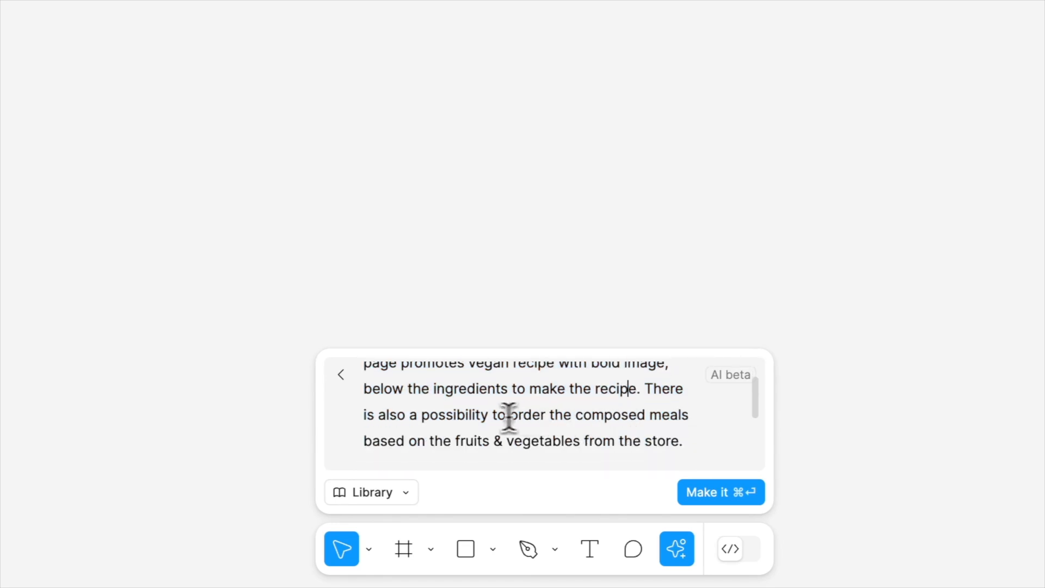
{"action": "mouse_move", "coordinate": [460, 451]}
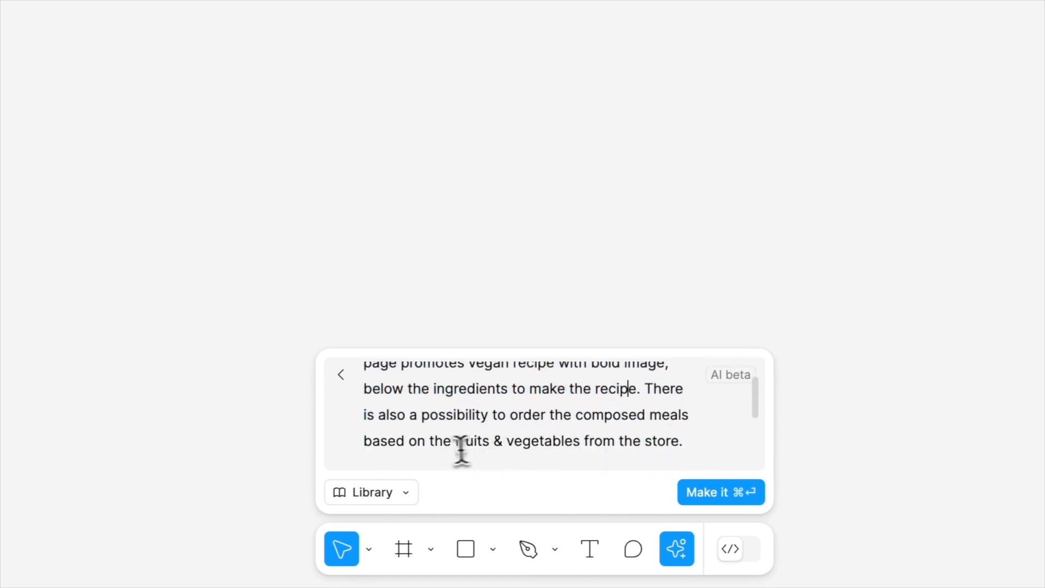
{"action": "mouse_move", "coordinate": [457, 445]}
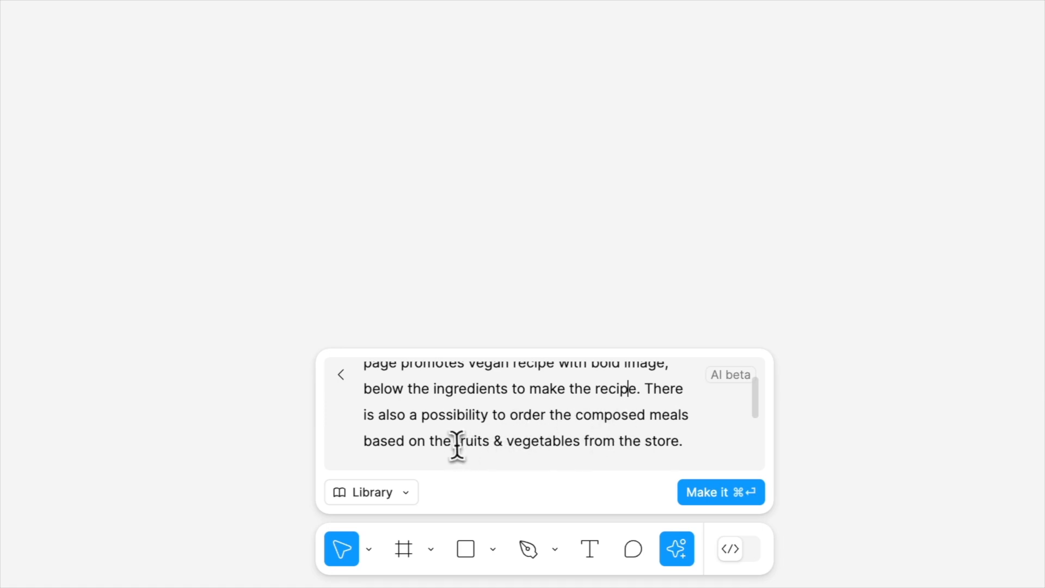
{"action": "scroll", "scroll_direction": "down", "scroll_amount": 3}
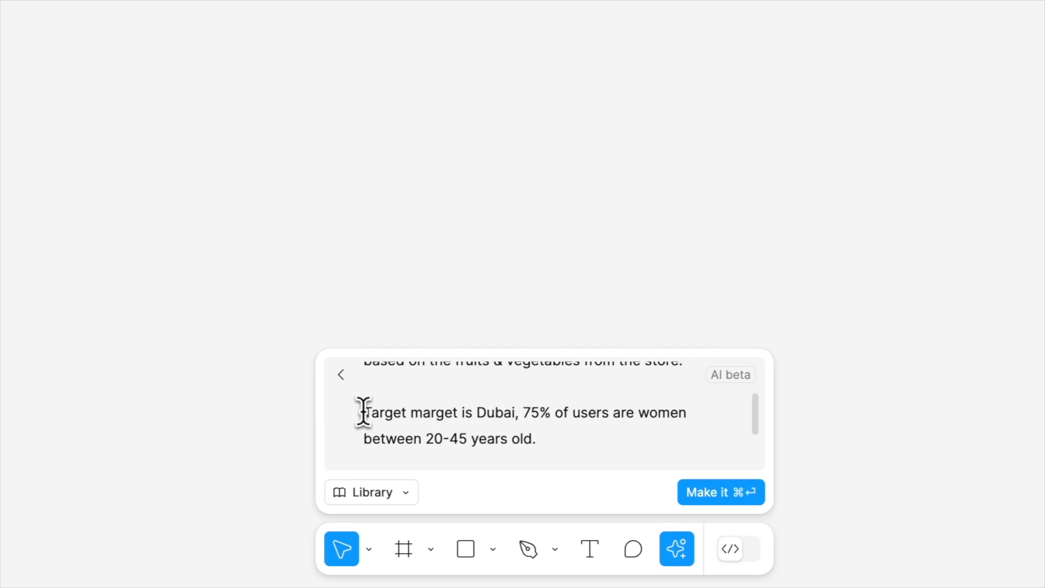
{"action": "mouse_move", "coordinate": [442, 416]}
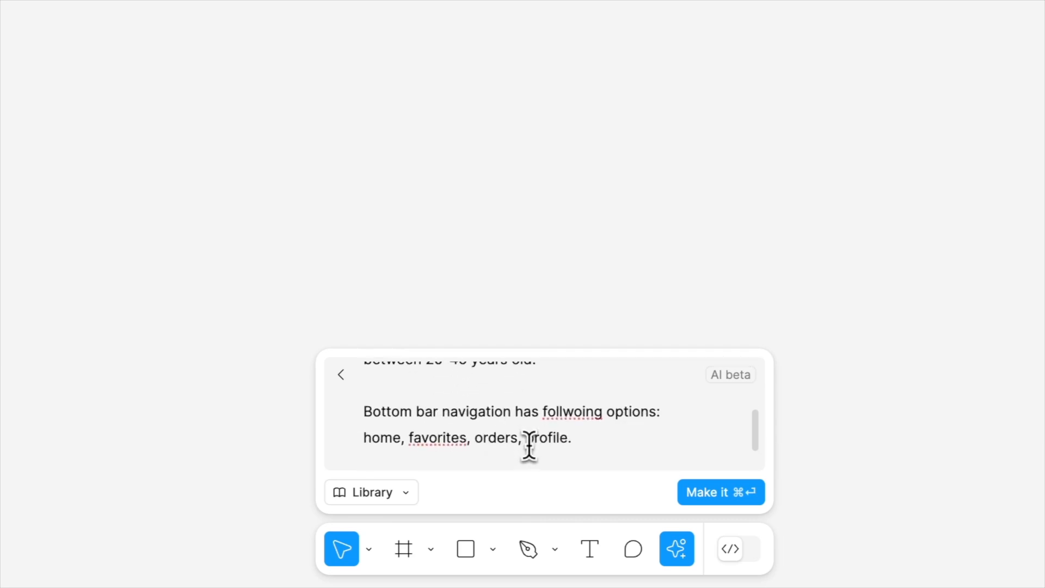
{"action": "mouse_move", "coordinate": [454, 411]}
{"action": "type", "text": "o"}
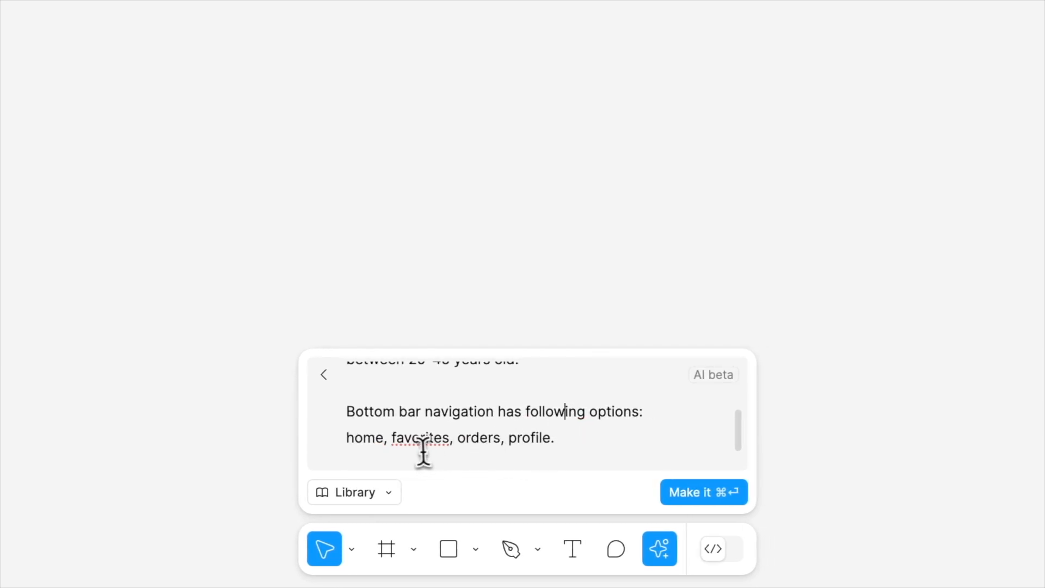
{"action": "double_click", "coordinate": [365, 438]}
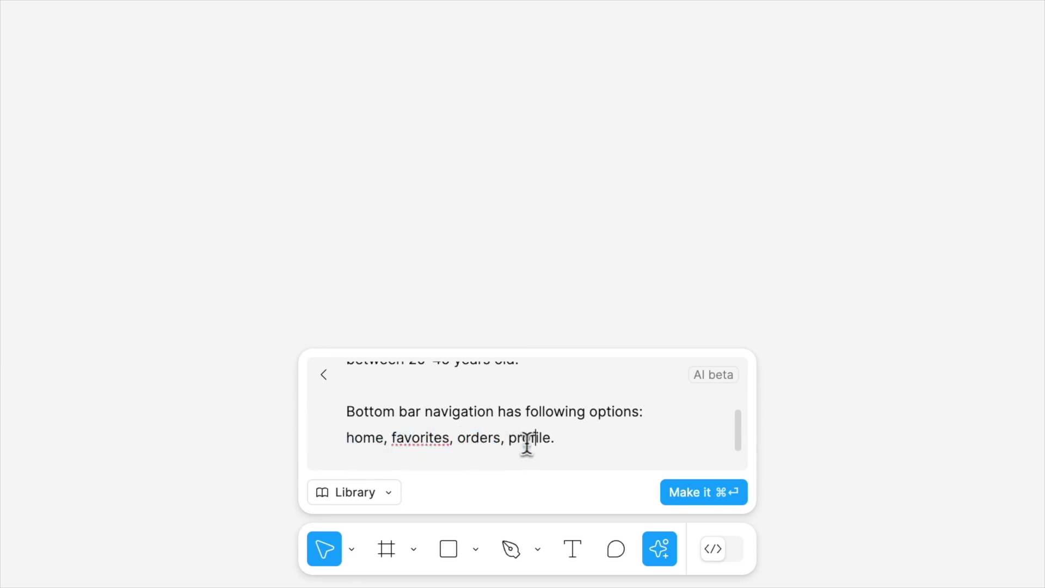
{"action": "scroll", "scroll_direction": "down", "scroll_amount": 3}
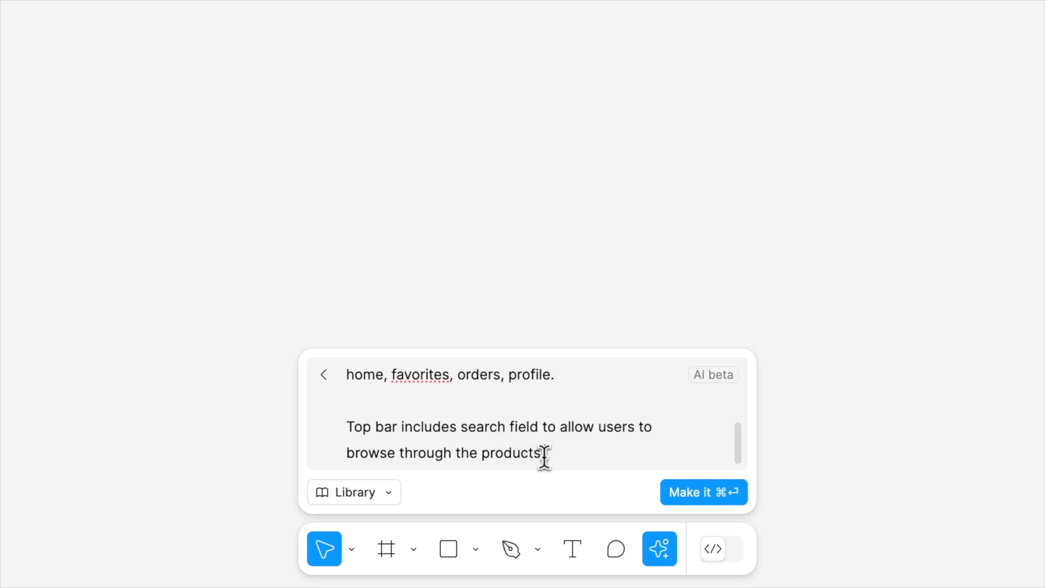
{"action": "mouse_move", "coordinate": [680, 481]}
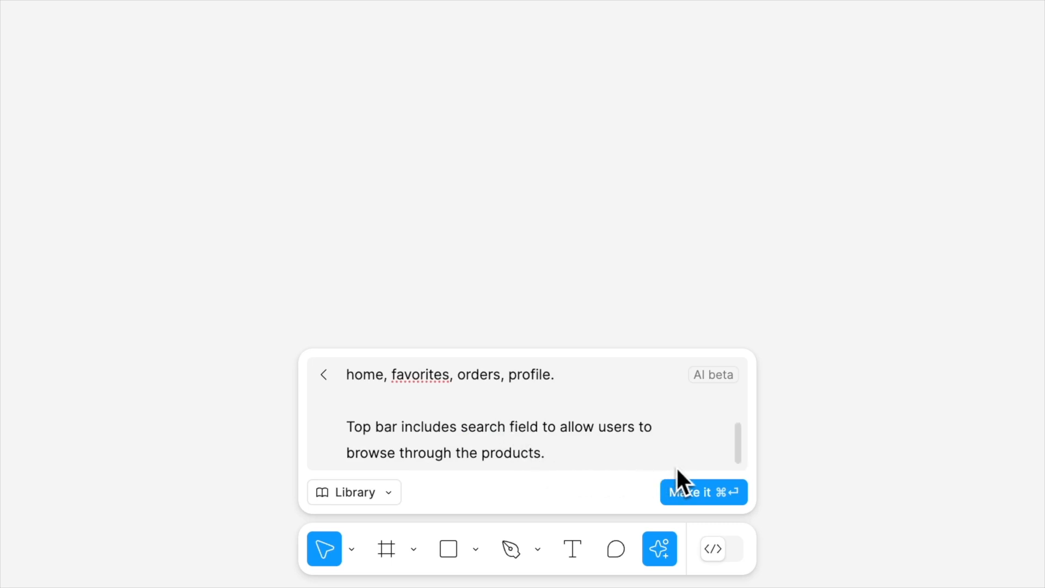
Generate the Vegan Store main page with Avocado Toast hero and ingredient grid.
{"action": "left_click", "coordinate": [704, 492]}
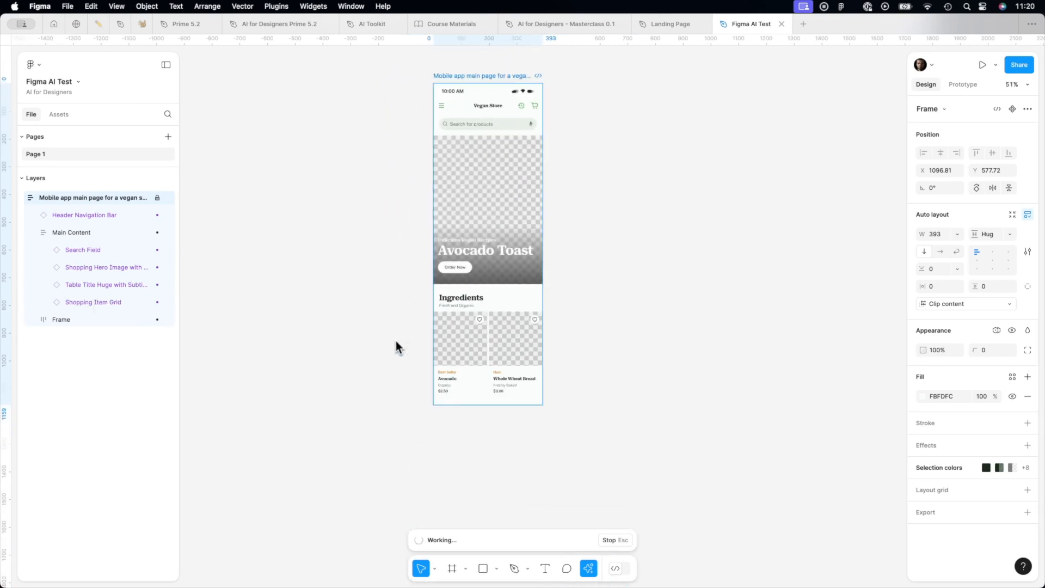
{"action": "scroll", "scroll_direction": "down", "scroll_amount": 3}
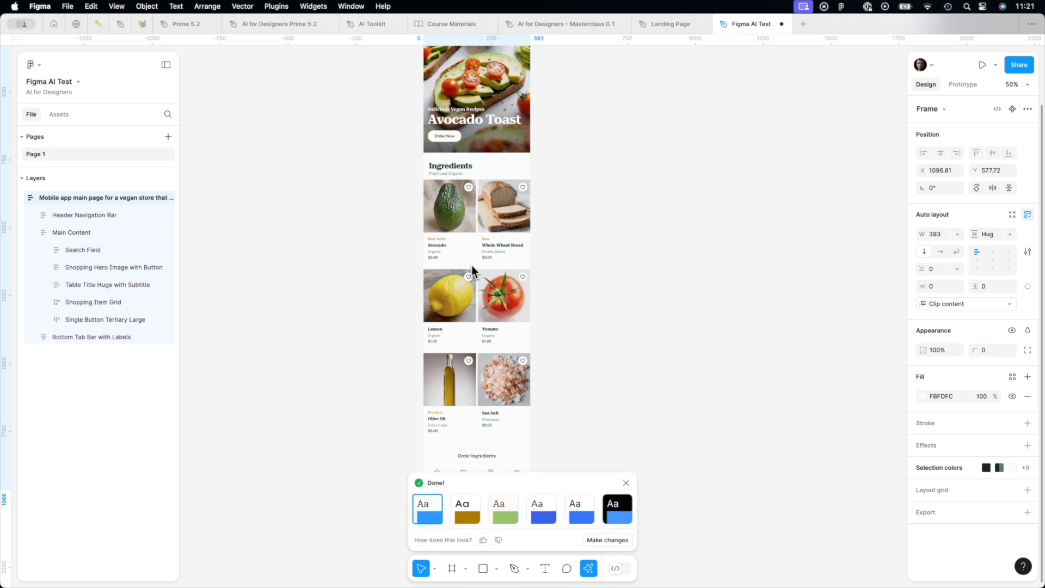
{"action": "left_click", "coordinate": [85, 214]}
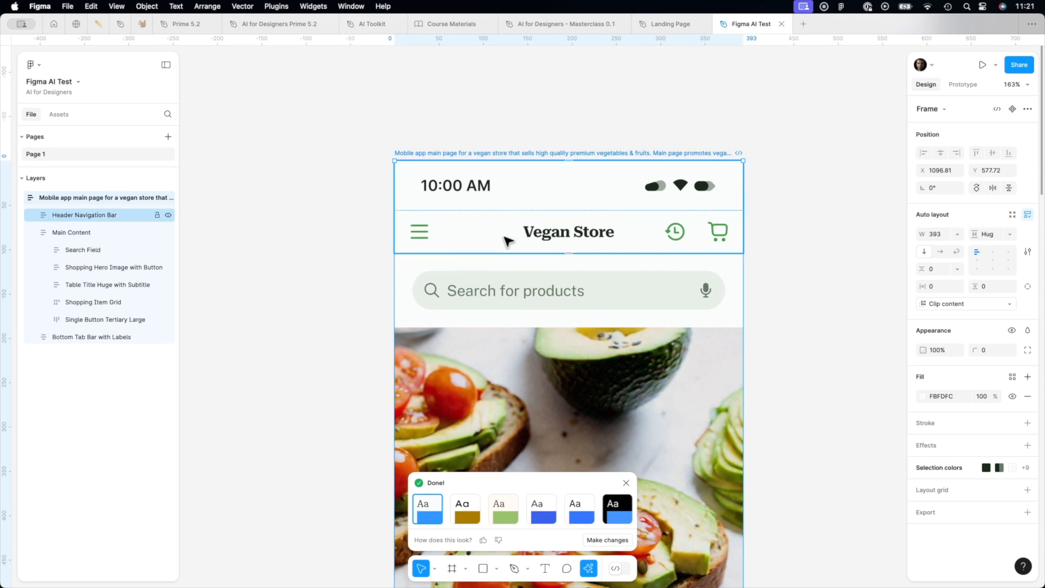
{"action": "mouse_move", "coordinate": [521, 255]}
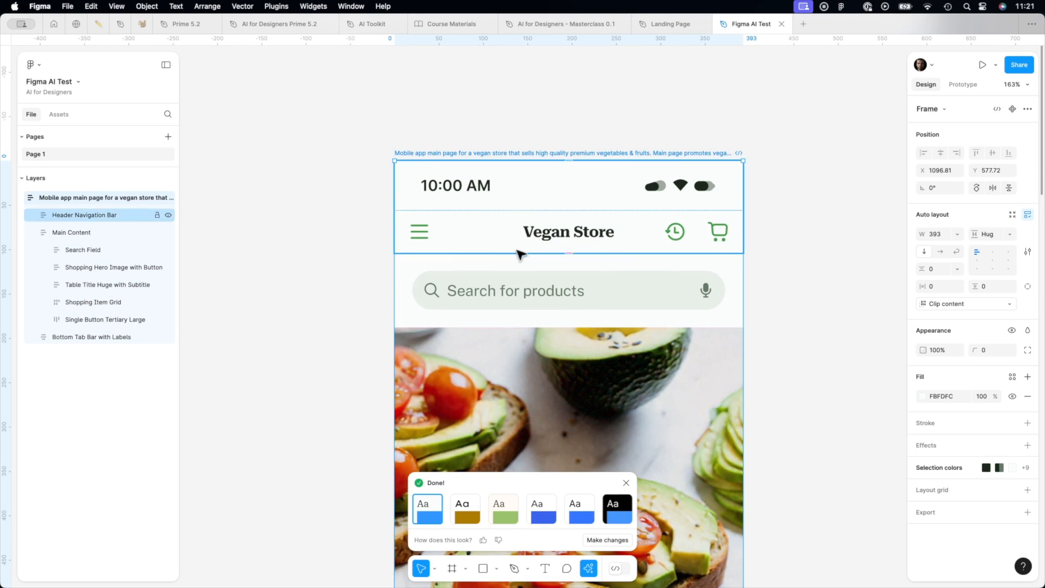
{"action": "mouse_move", "coordinate": [603, 254]}
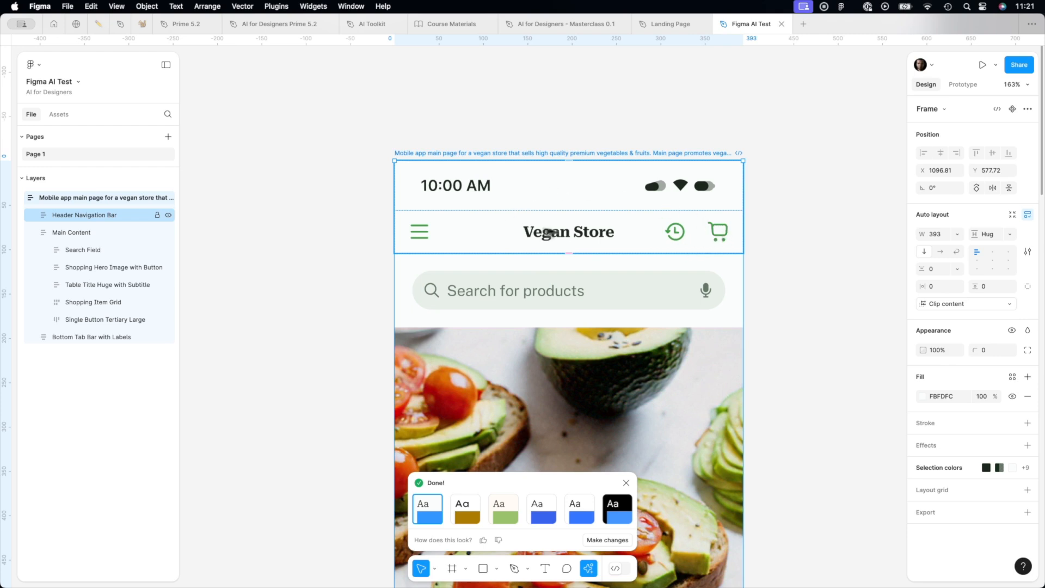
{"action": "mouse_move", "coordinate": [665, 238]}
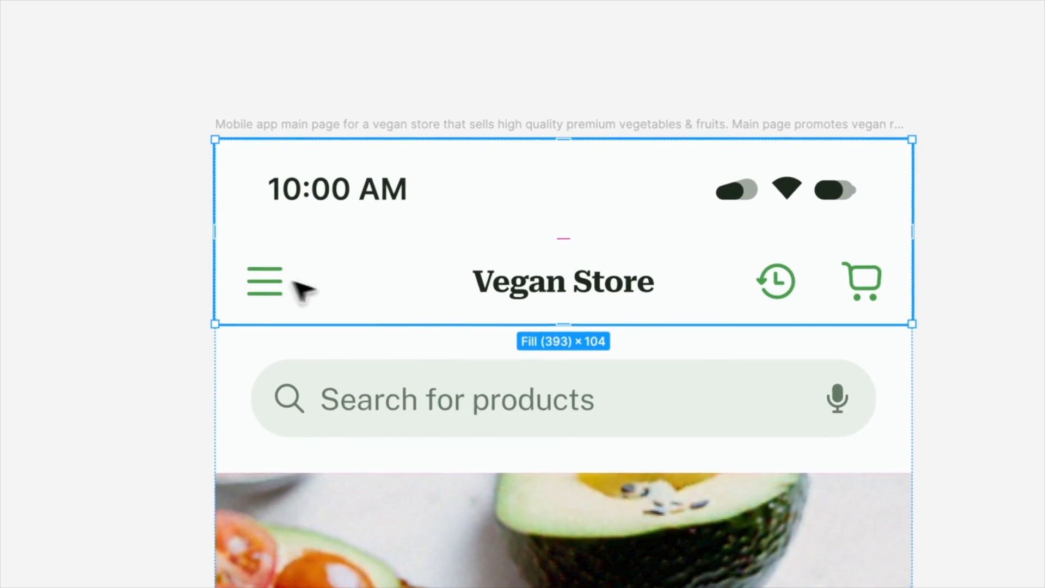
{"action": "left_click", "coordinate": [264, 280]}
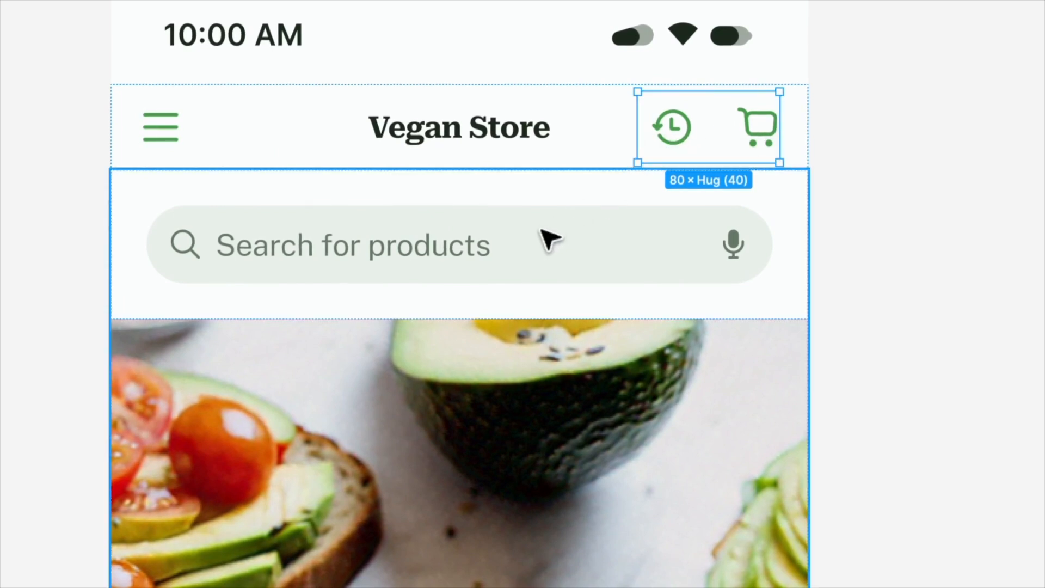
{"action": "left_click", "coordinate": [458, 245]}
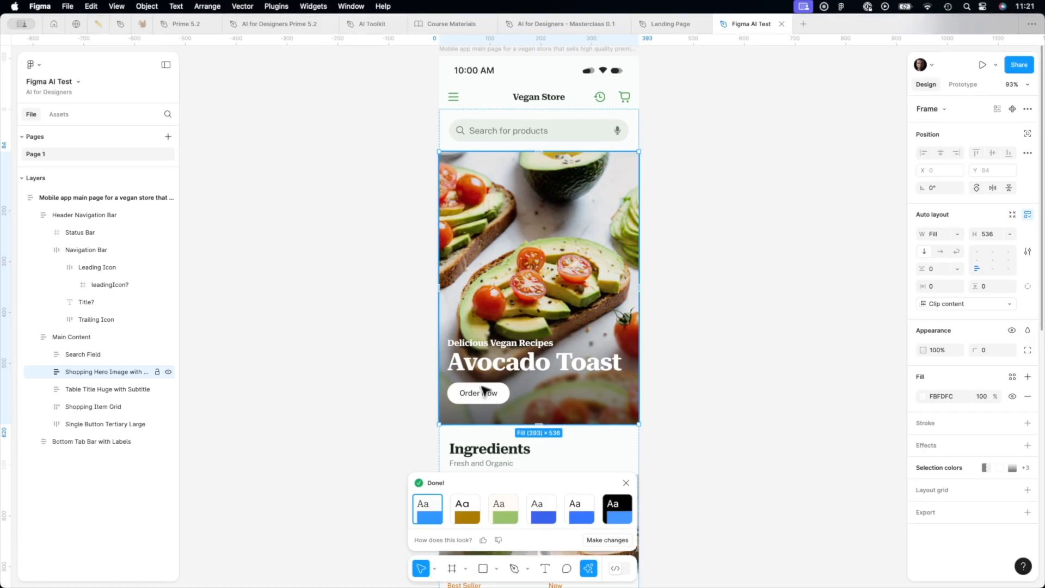
{"action": "mouse_move", "coordinate": [492, 403]}
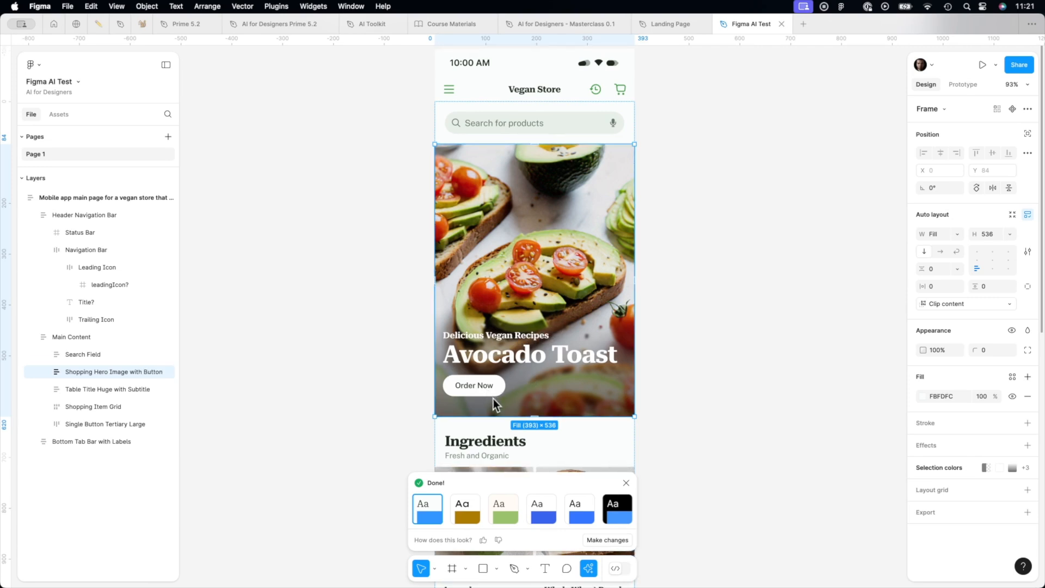
{"action": "scroll", "scroll_direction": "down", "scroll_amount": 3}
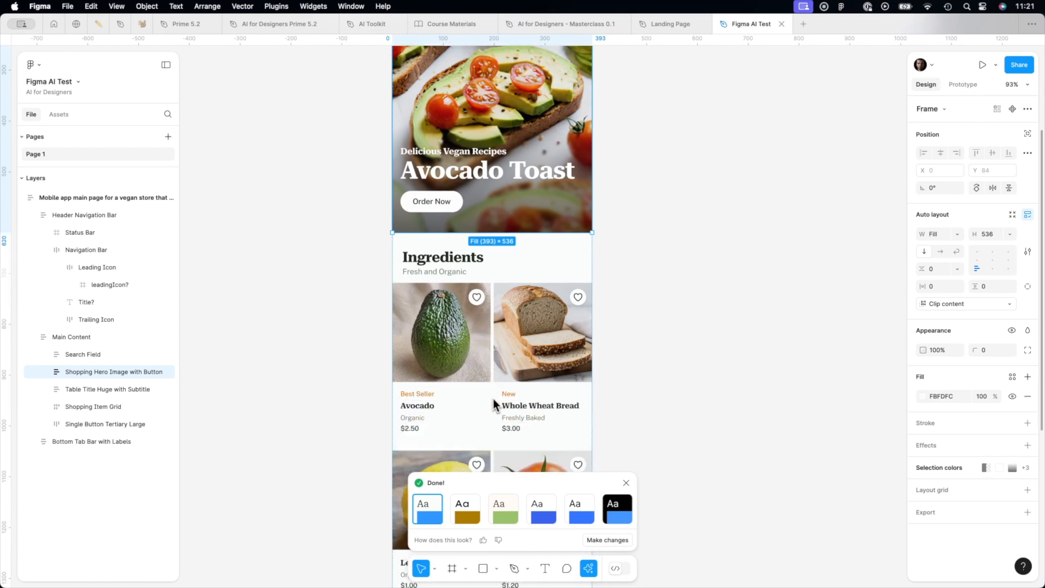
{"action": "scroll", "scroll_direction": "up", "scroll_amount": 3}
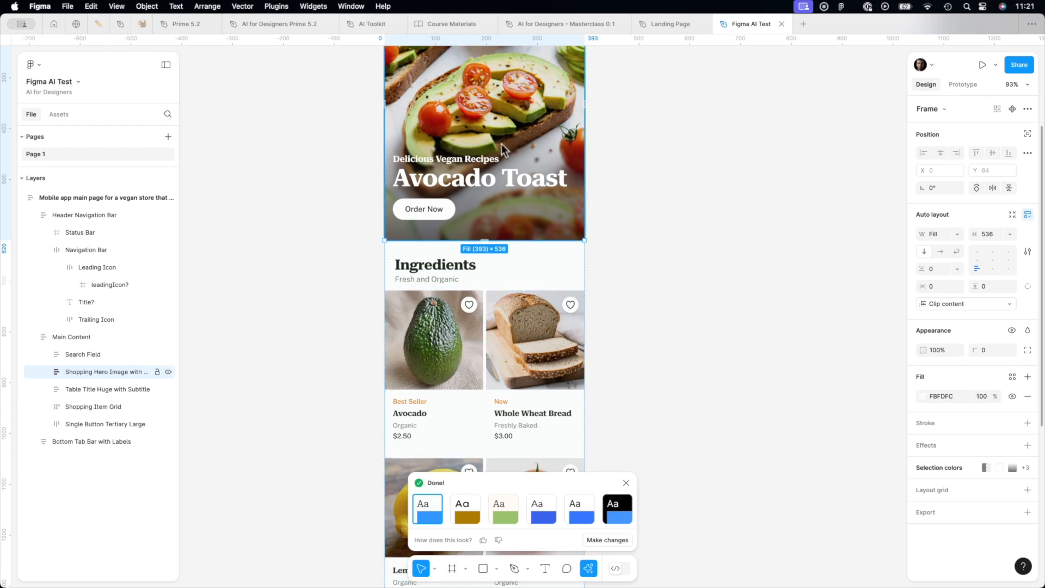
{"action": "scroll", "scroll_direction": "down", "scroll_amount": 3}
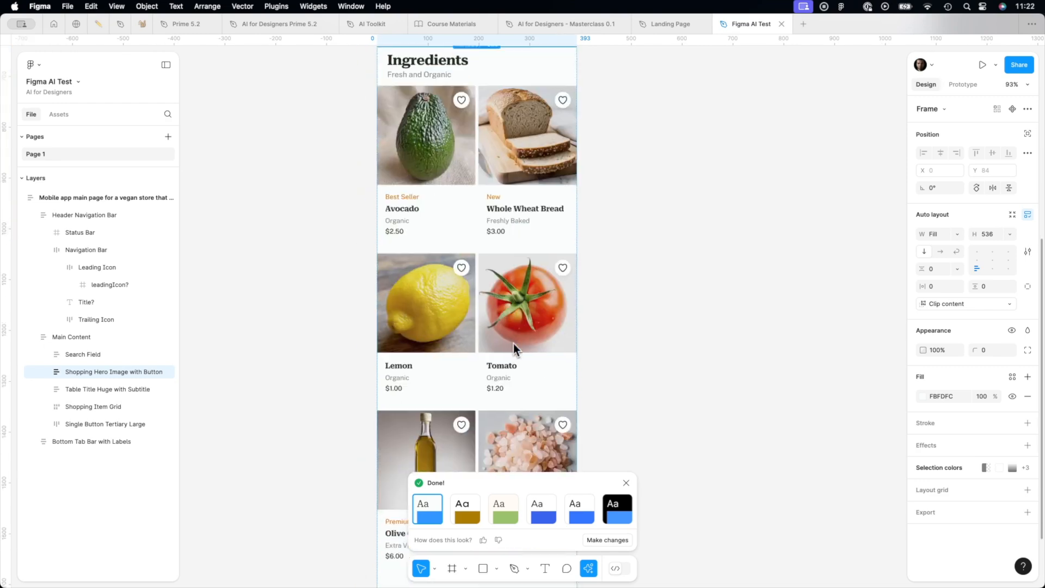
{"action": "scroll", "scroll_direction": "down", "scroll_amount": 3}
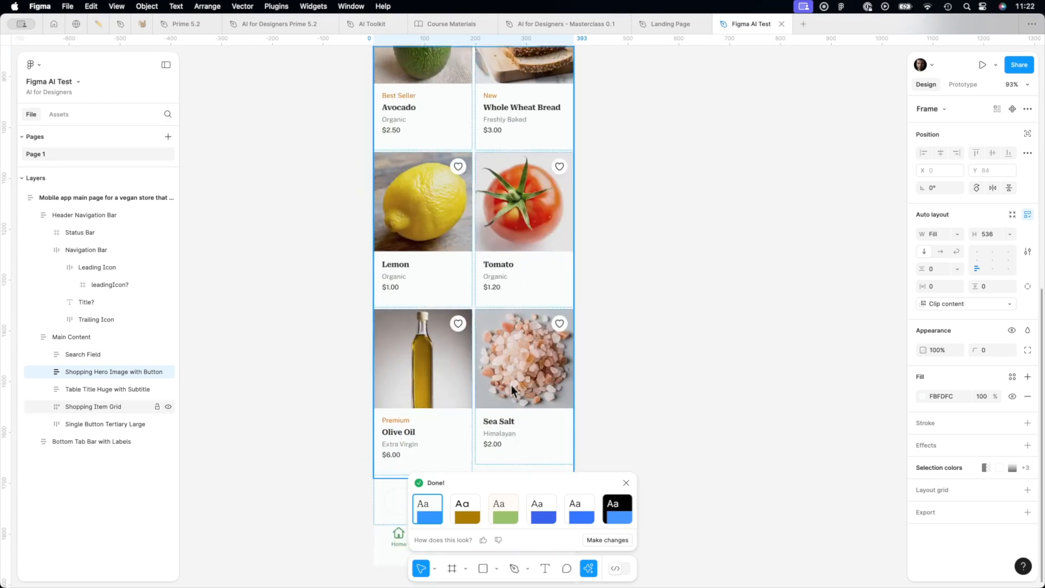
{"action": "scroll", "scroll_direction": "up", "scroll_amount": 3}
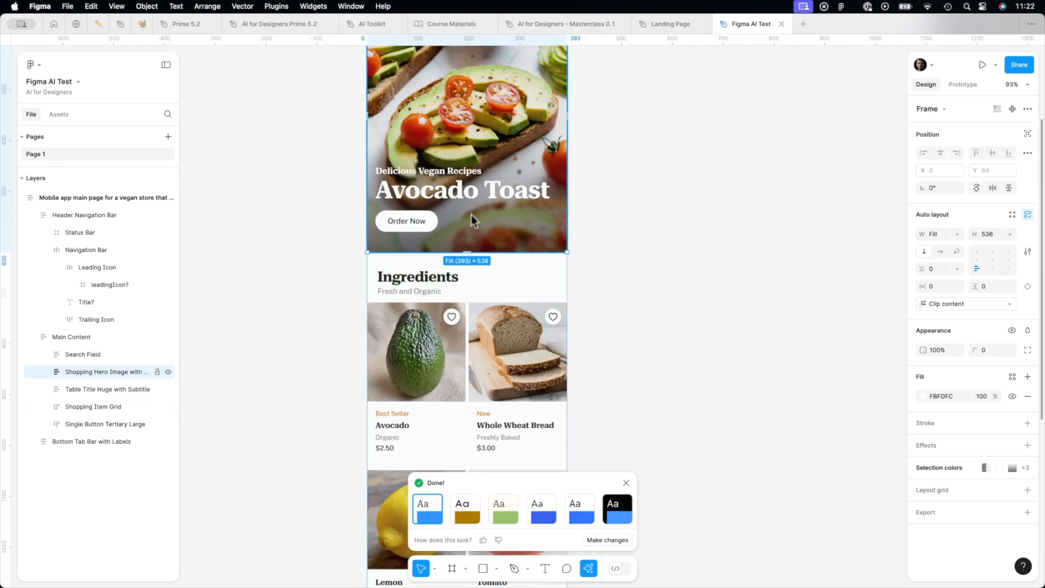
{"action": "scroll", "scroll_direction": "down", "scroll_amount": 3}
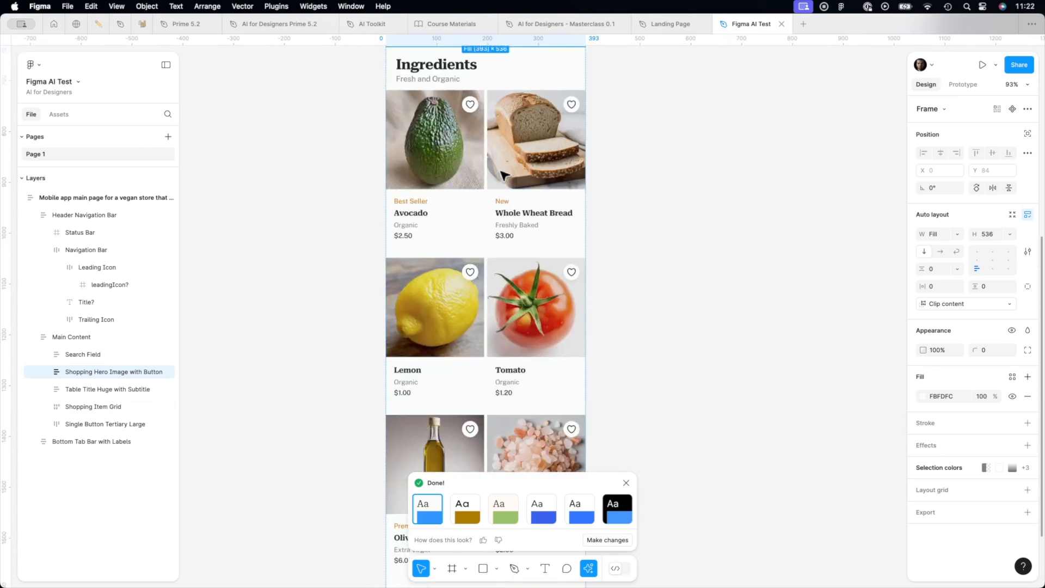
{"action": "scroll", "scroll_direction": "down", "scroll_amount": 3}
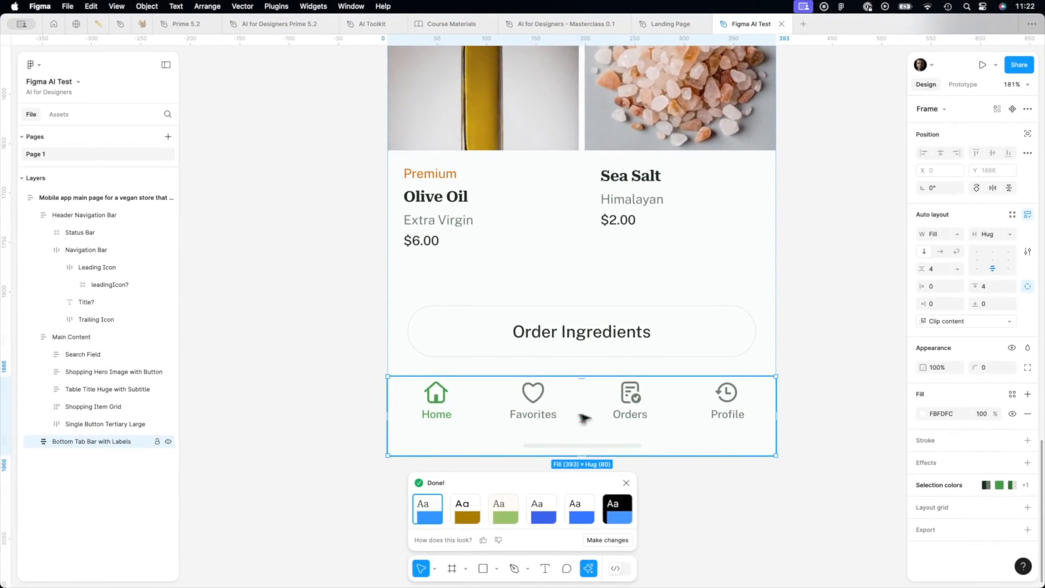
{"action": "mouse_move", "coordinate": [702, 430]}
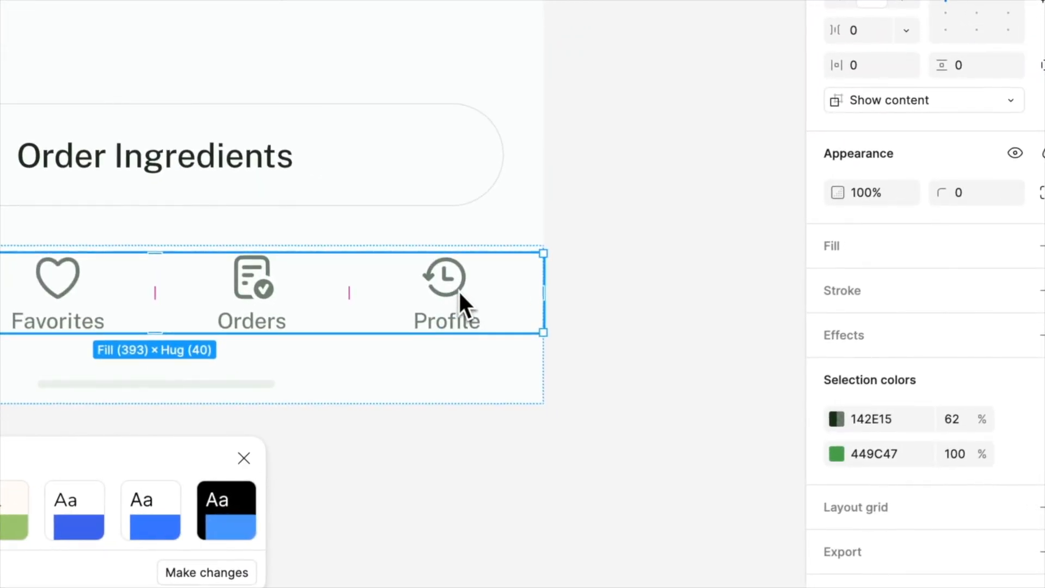
{"action": "mouse_move", "coordinate": [453, 283]}
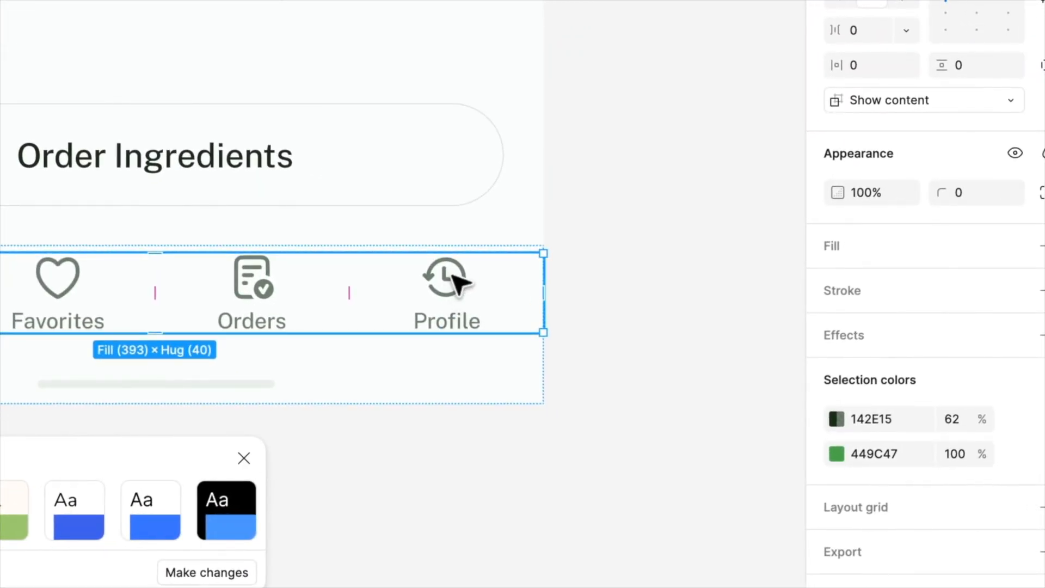
{"action": "mouse_move", "coordinate": [617, 281]}
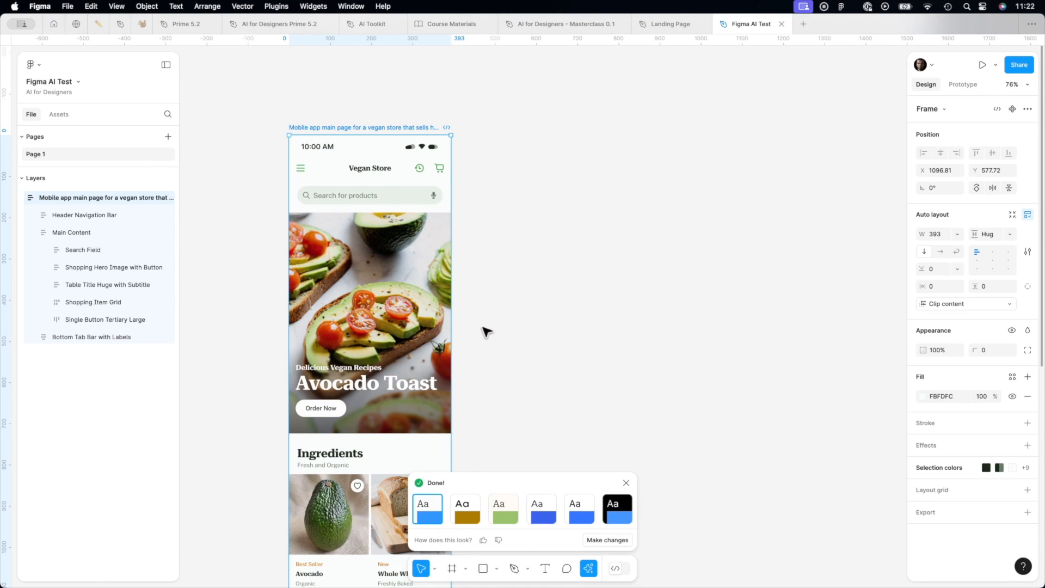
{"action": "mouse_move", "coordinate": [365, 137]}
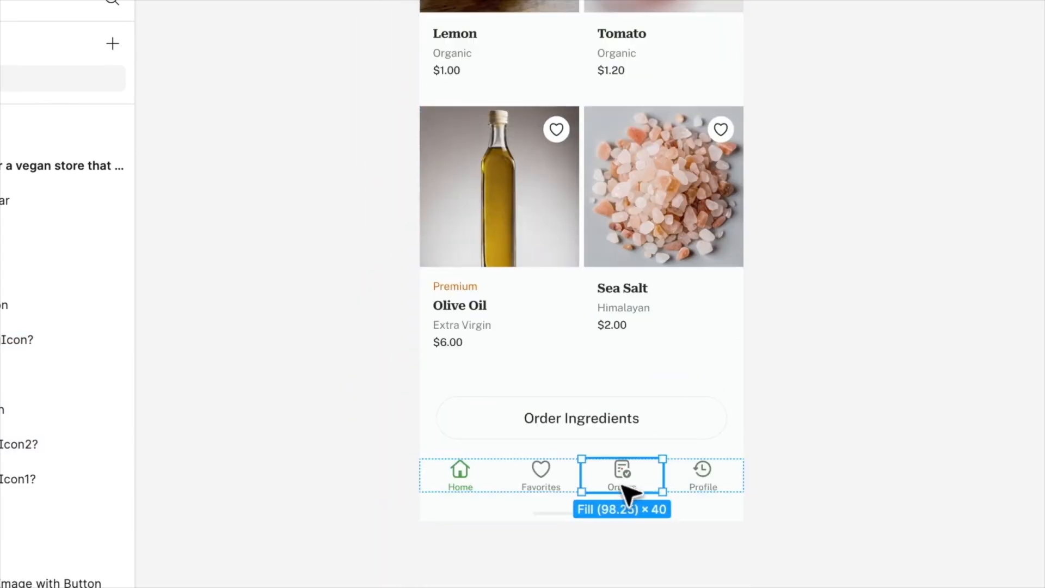
{"action": "scroll", "scroll_direction": "up", "scroll_amount": 3}
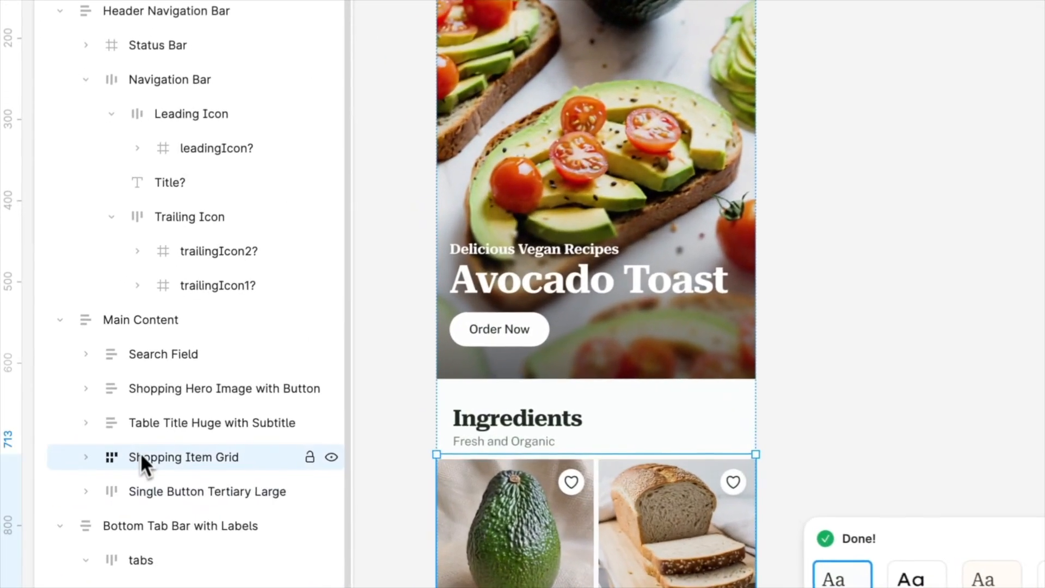
{"action": "left_click", "coordinate": [163, 353]}
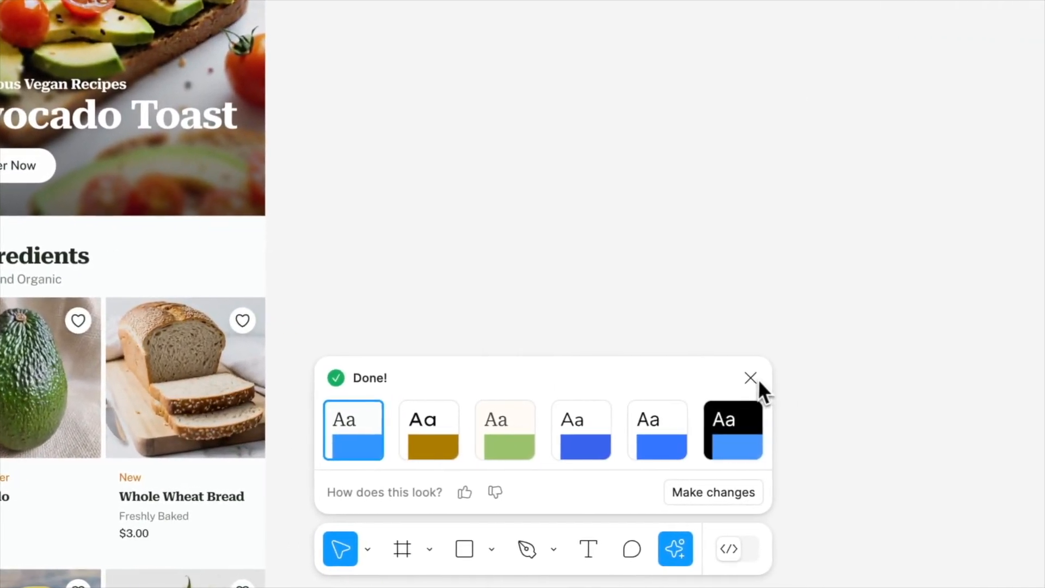
Write a profile page prompt with shared tab bar, avatar, address, premium subscription, log out.
{"action": "left_click", "coordinate": [751, 378]}
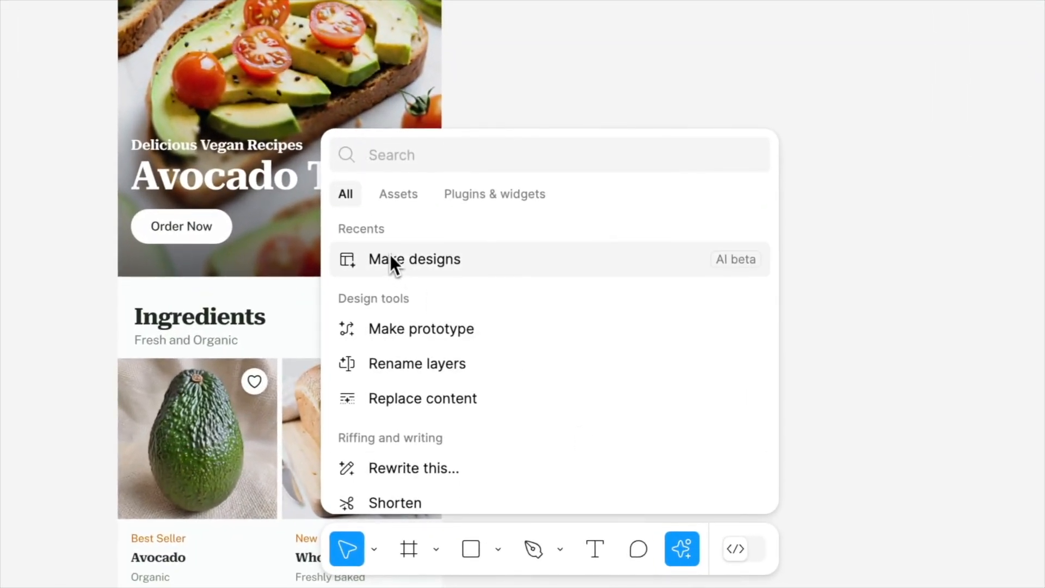
{"action": "left_click", "coordinate": [414, 258]}
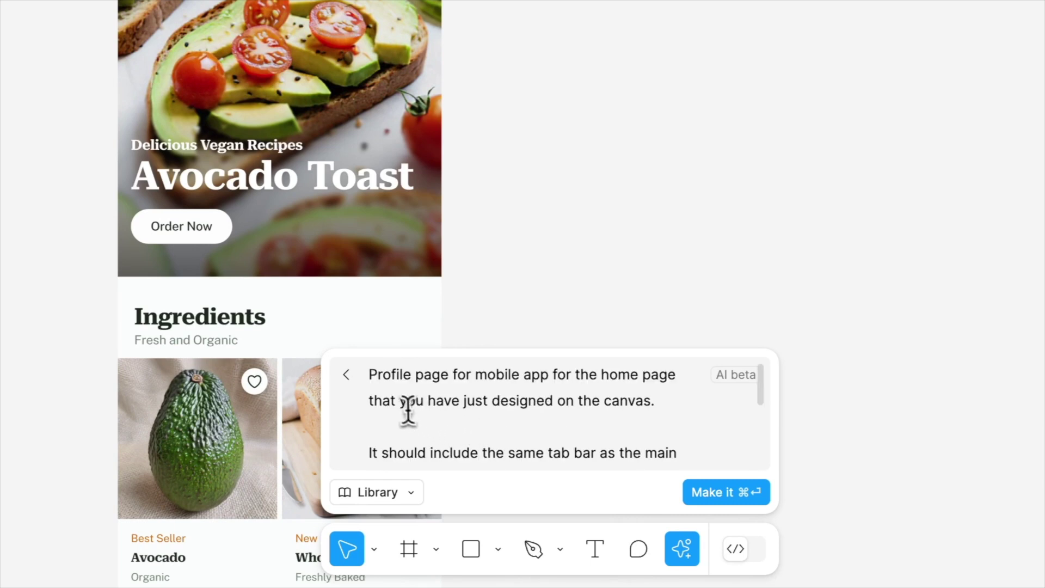
{"action": "double_click", "coordinate": [409, 374]}
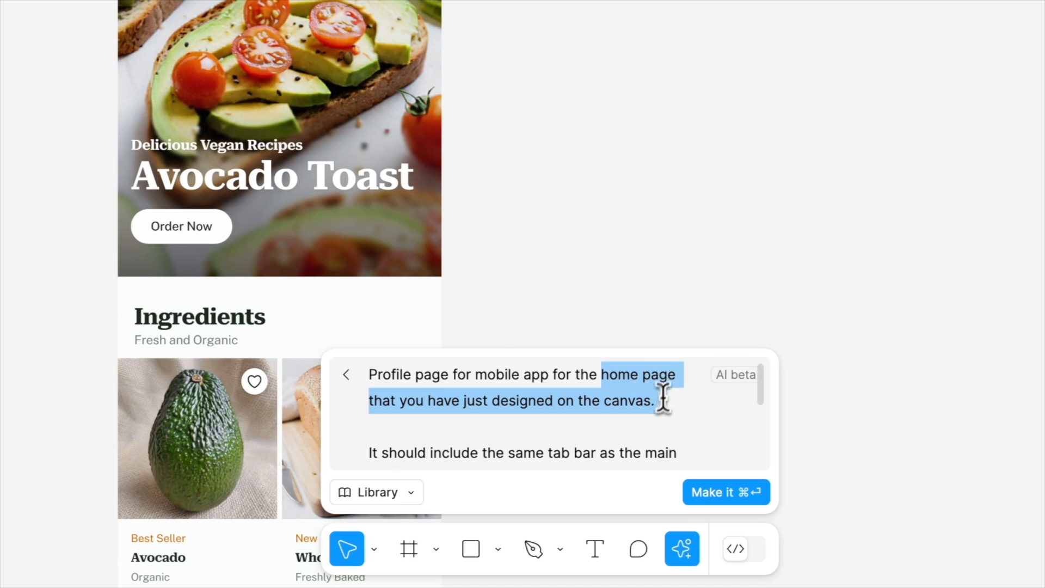
{"action": "scroll", "scroll_direction": "down", "scroll_amount": 3}
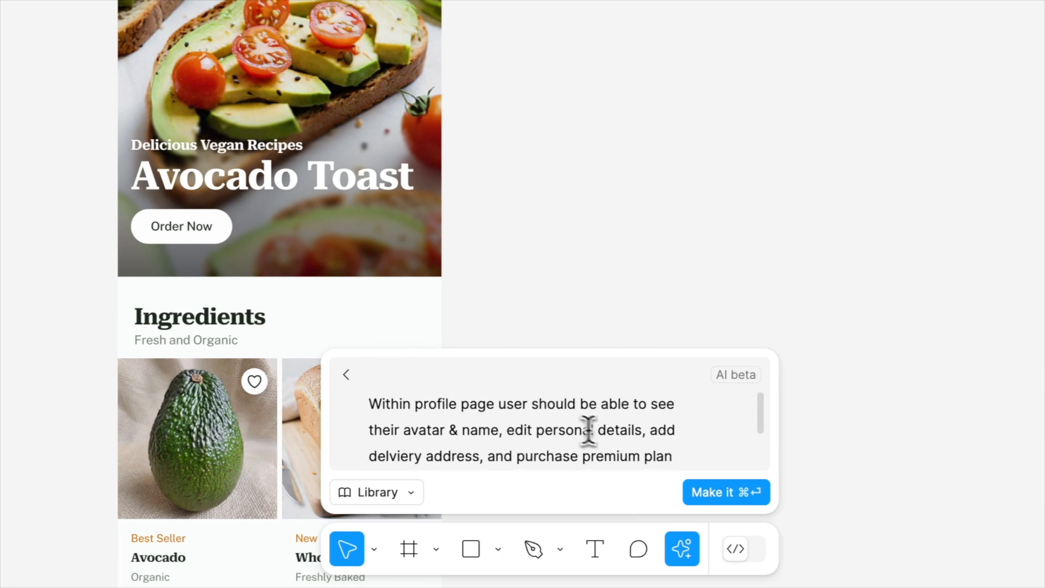
{"action": "mouse_move", "coordinate": [513, 407]}
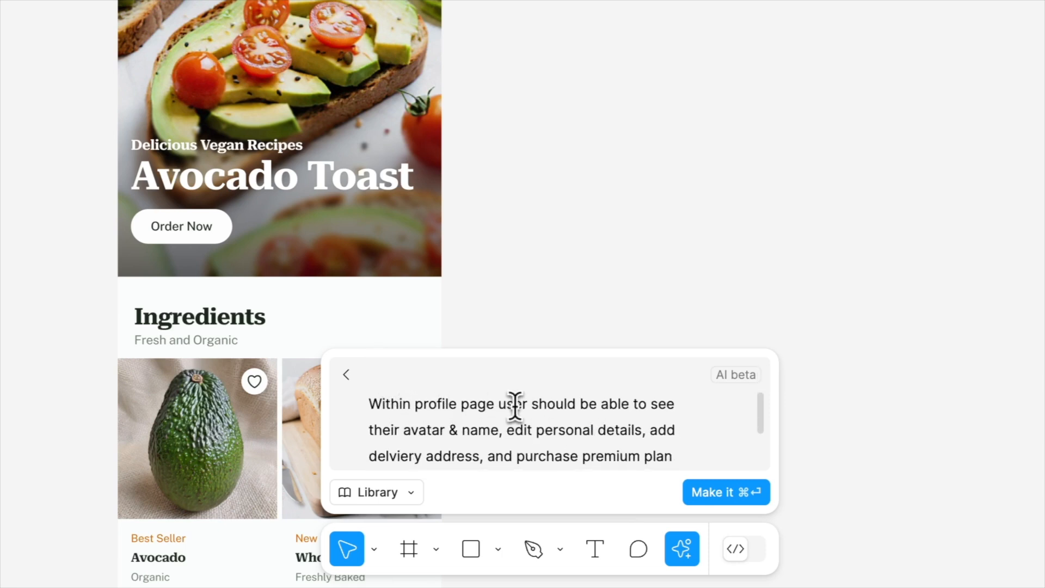
{"action": "type", "text": "subscription."}
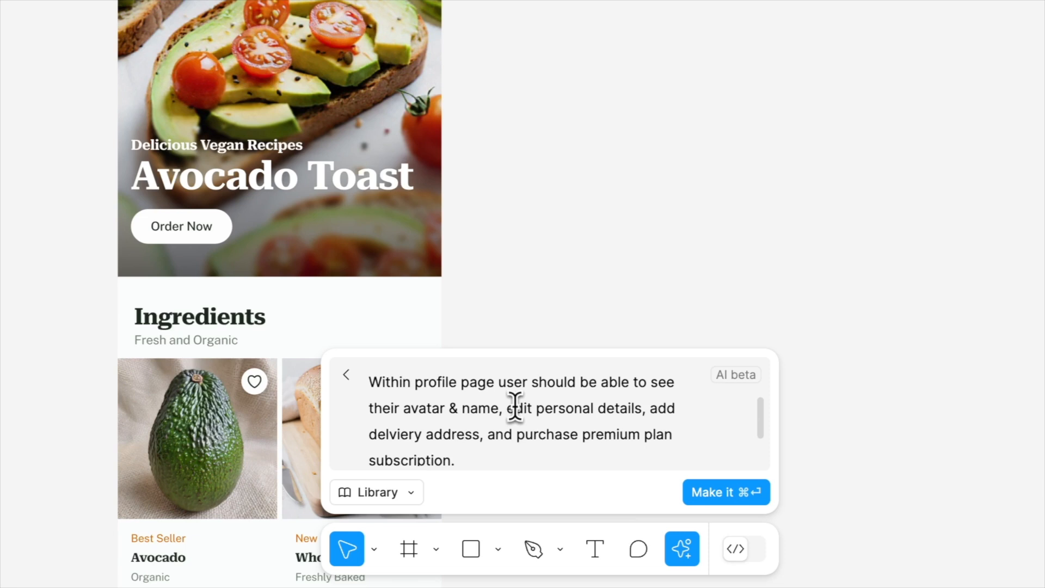
{"action": "double_click", "coordinate": [497, 408]}
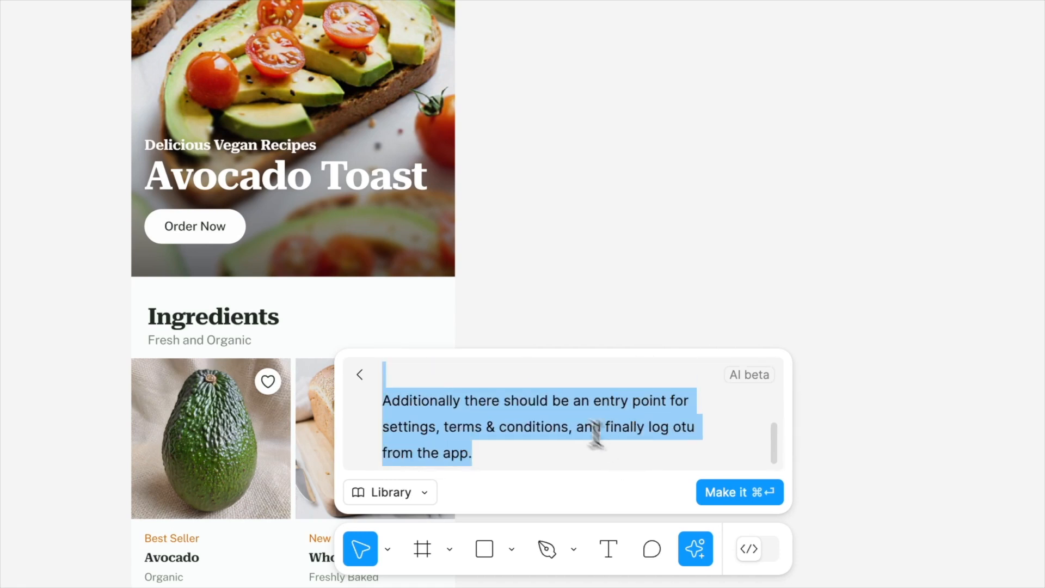
{"action": "left_click", "coordinate": [492, 427]}
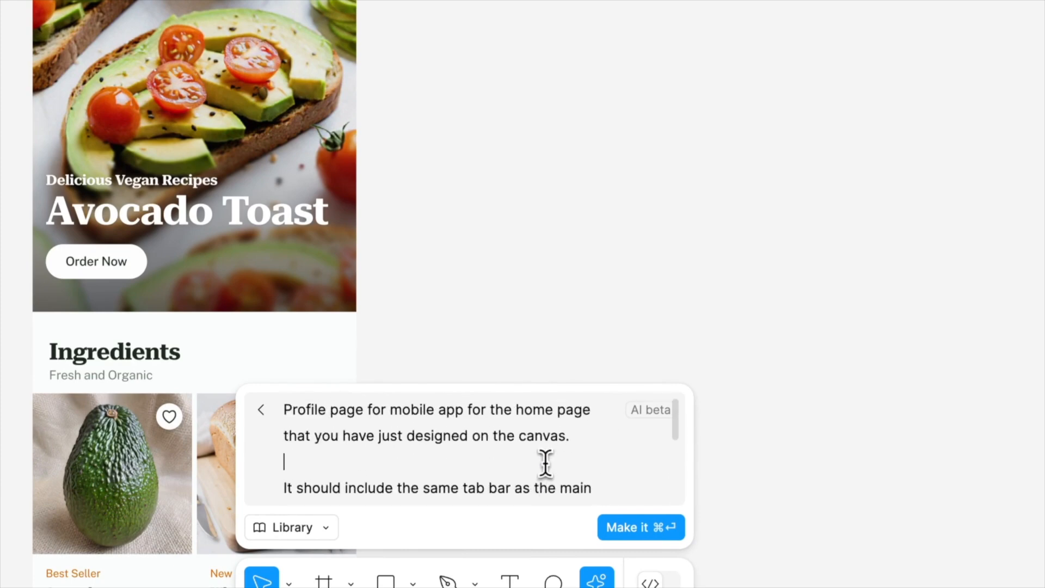
{"action": "left_click", "coordinate": [640, 528]}
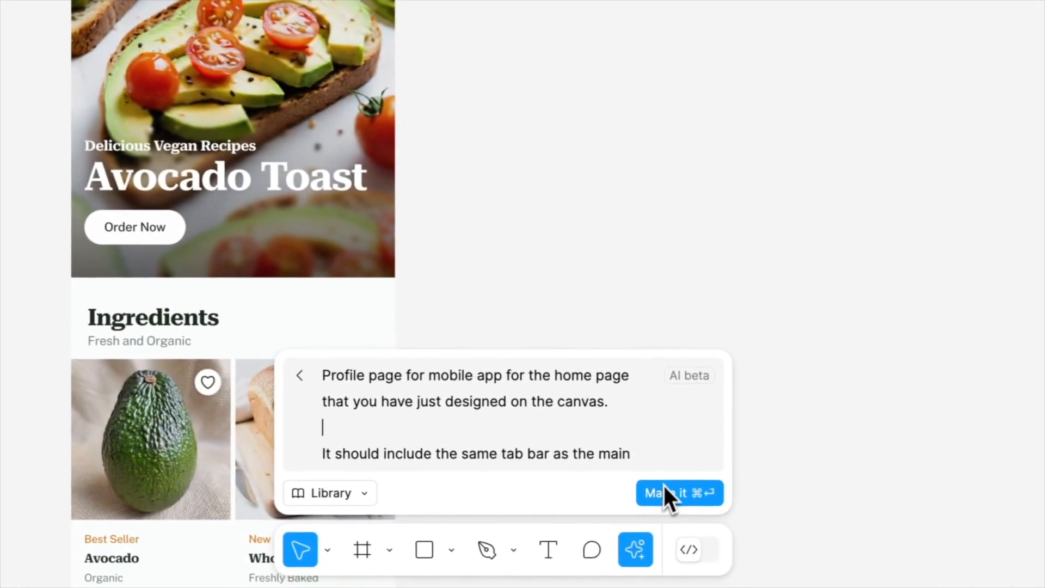
Generate the Profile page and view it beside the Vegan Store home page.
{"action": "left_click", "coordinate": [679, 492]}
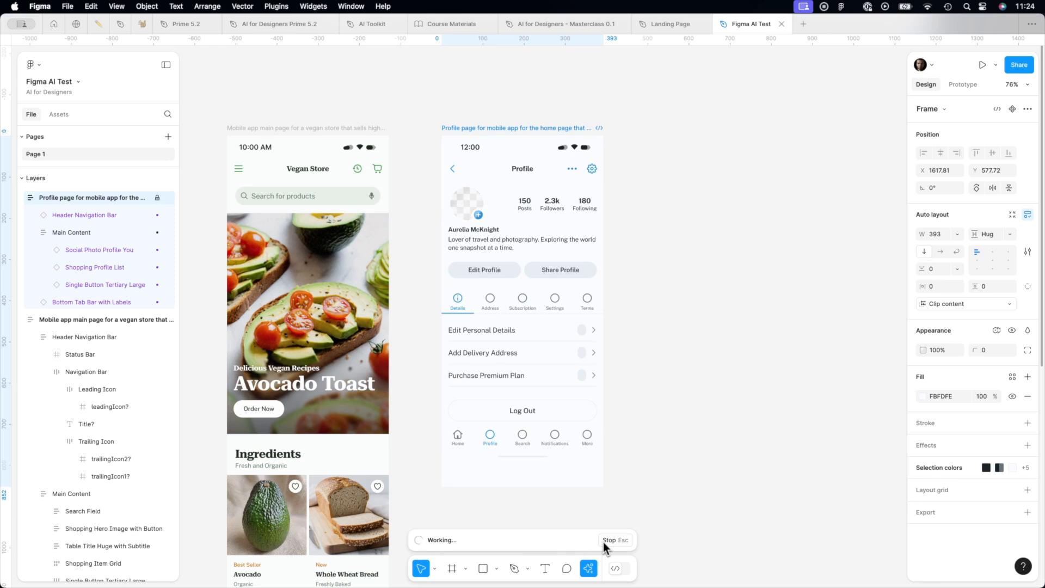
{"action": "left_click", "coordinate": [522, 314]}
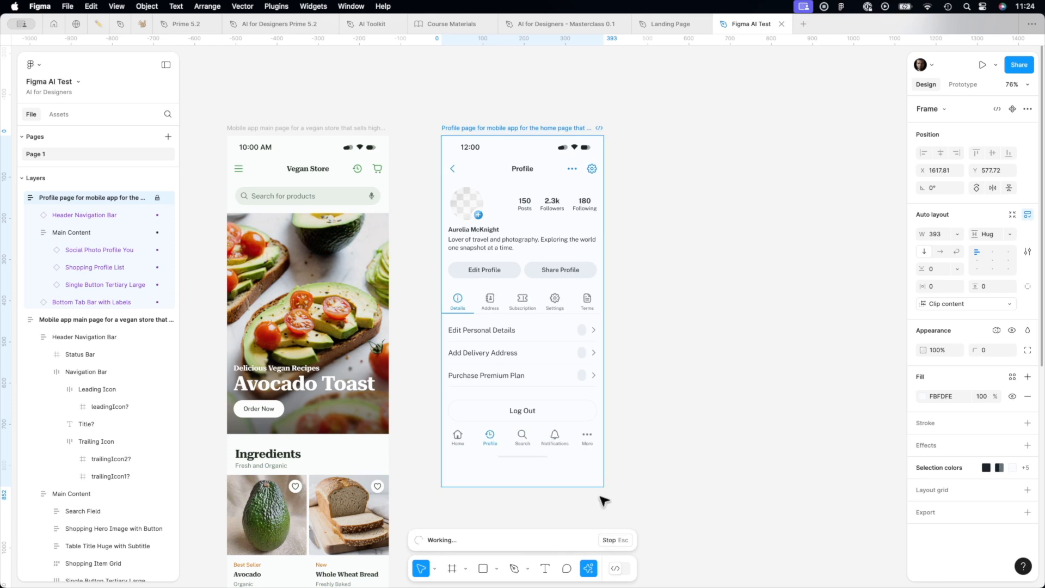
{"action": "mouse_move", "coordinate": [543, 236]}
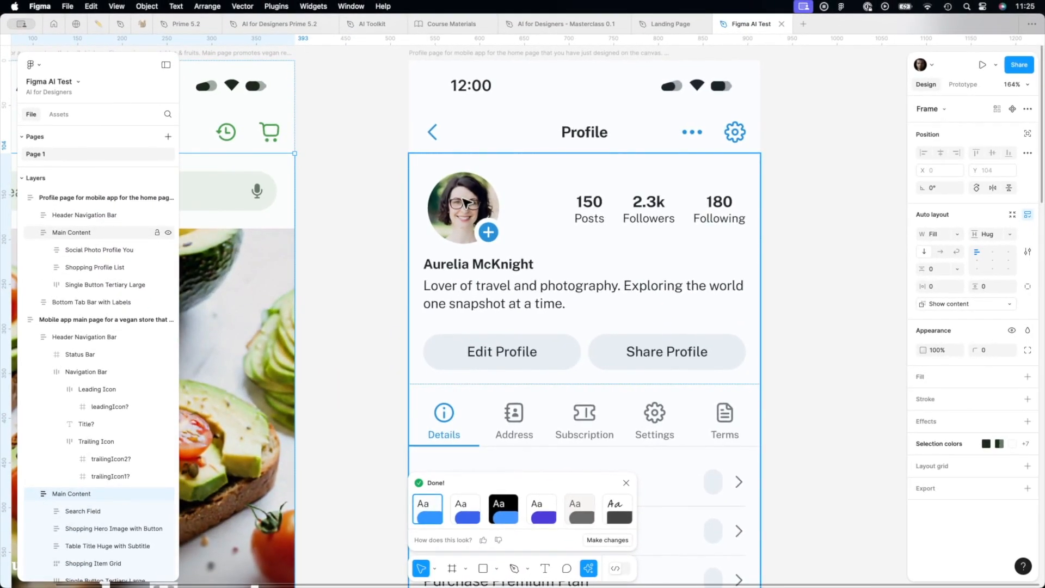
{"action": "mouse_move", "coordinate": [549, 295]}
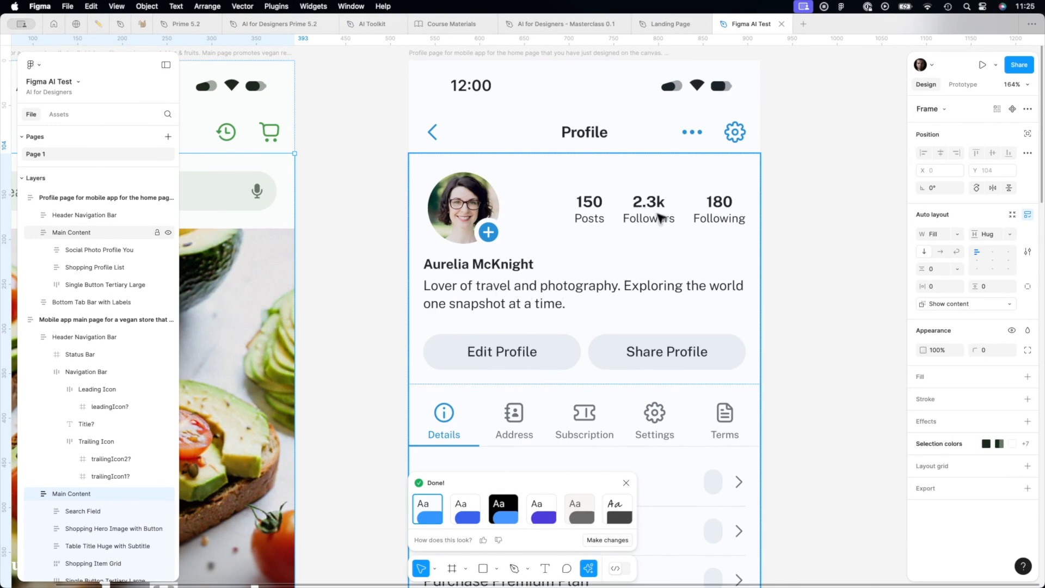
{"action": "scroll", "scroll_direction": "down", "scroll_amount": 3}
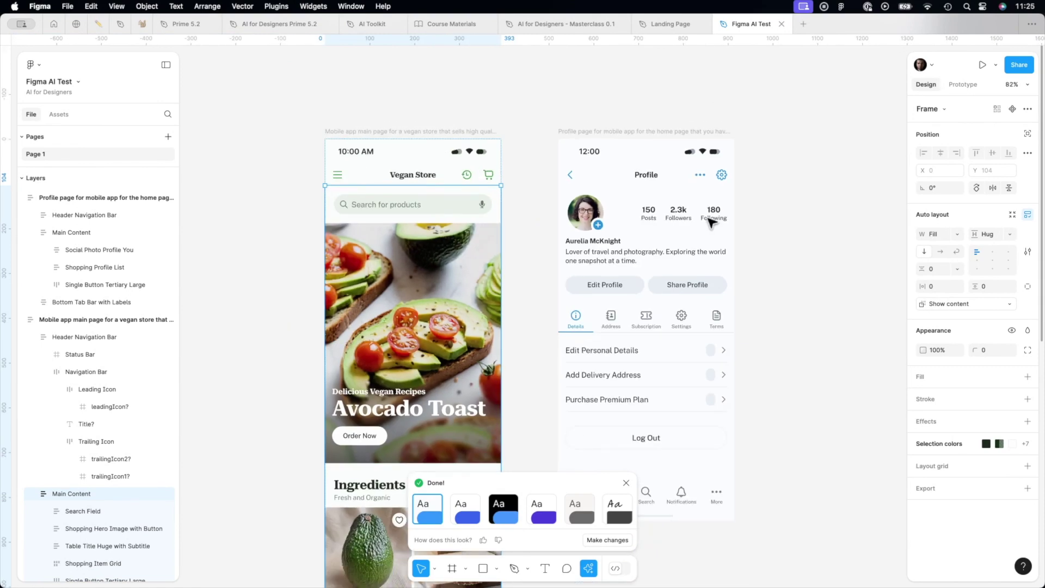
{"action": "mouse_move", "coordinate": [516, 196]}
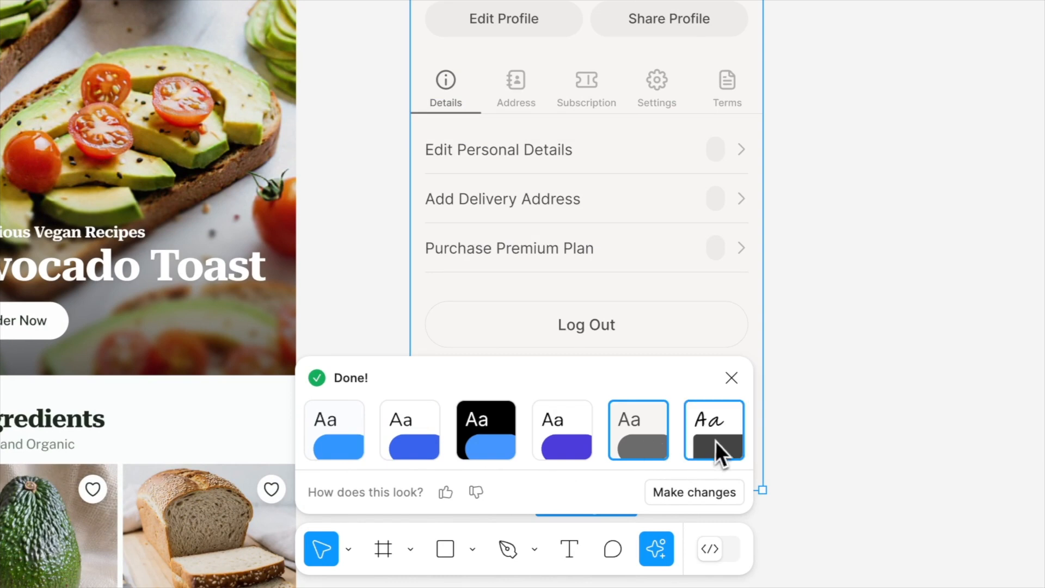
Try the first preset, then set the profile's accent colour to green.
{"action": "left_click", "coordinate": [334, 430]}
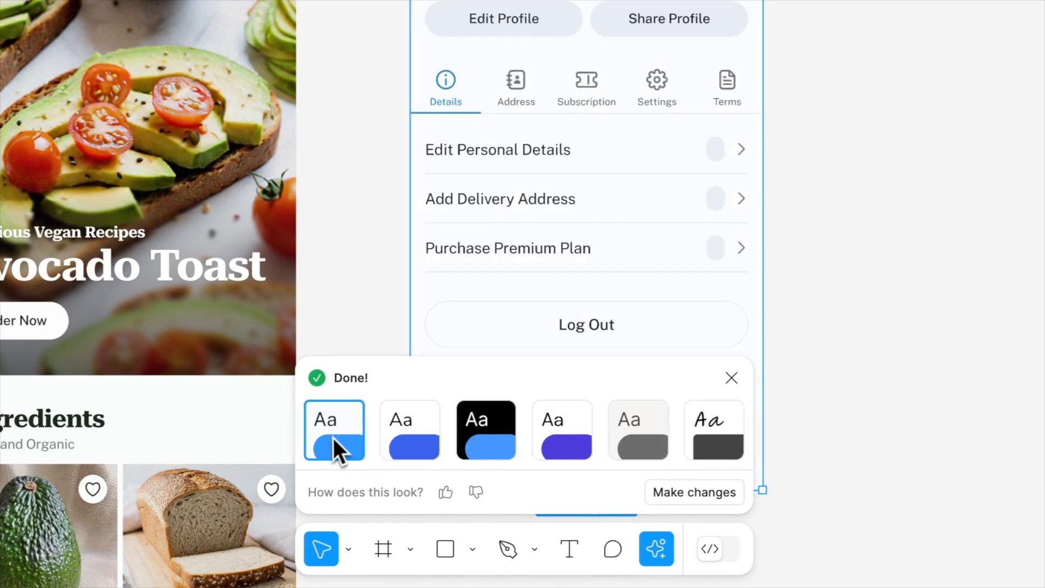
{"action": "mouse_move", "coordinate": [697, 517]}
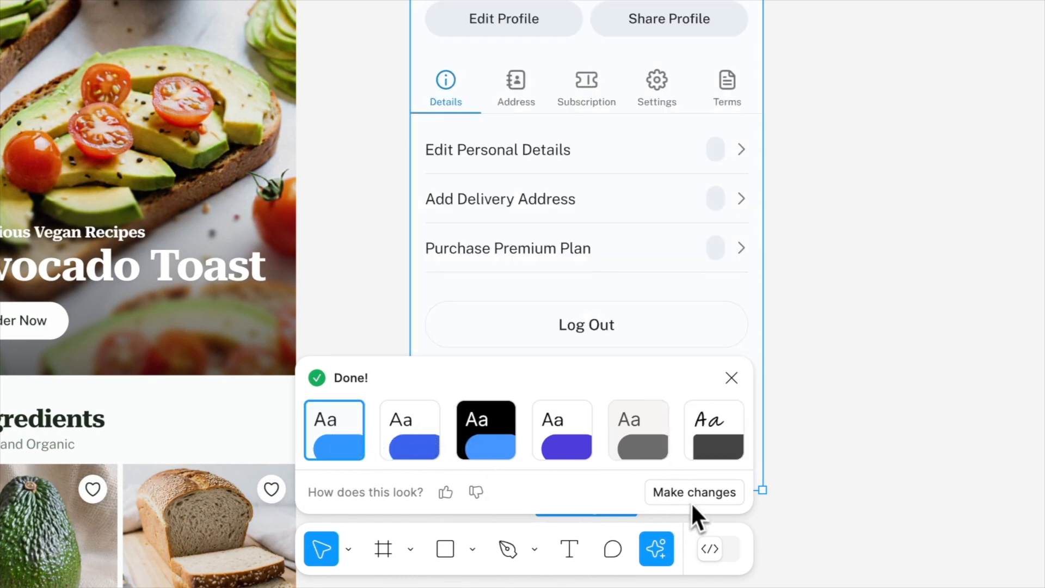
{"action": "left_click", "coordinate": [694, 492]}
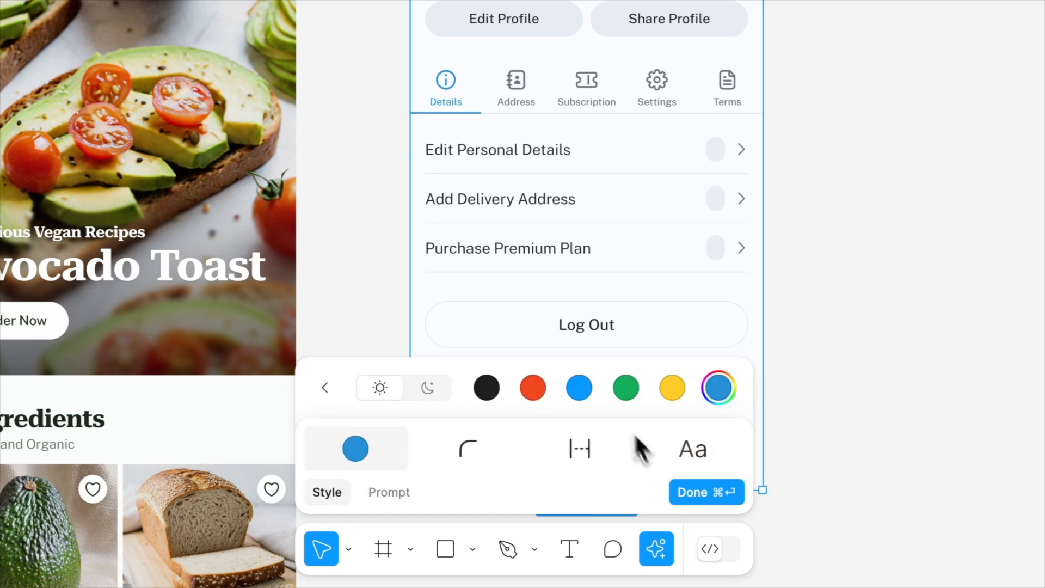
{"action": "left_click", "coordinate": [626, 387]}
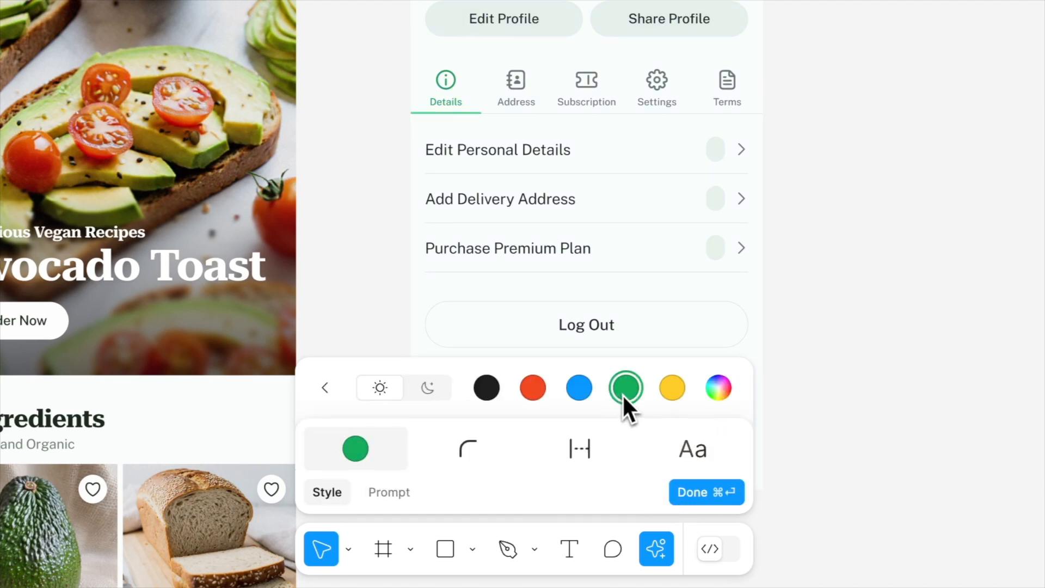
Set the profile's body text to a serif font such as Roboto Serif.
{"action": "left_click", "coordinate": [706, 492]}
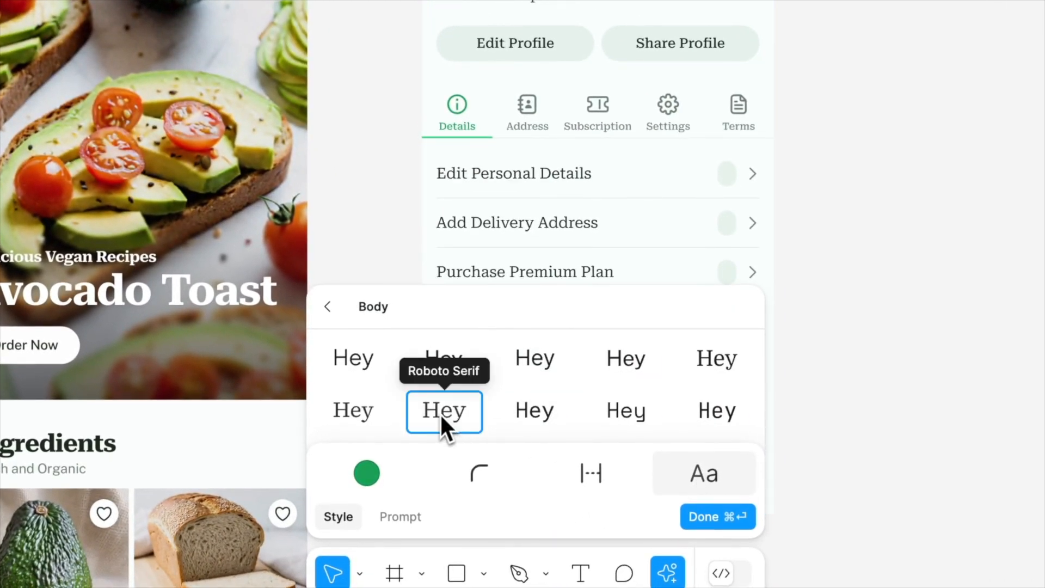
{"action": "left_click", "coordinate": [352, 411]}
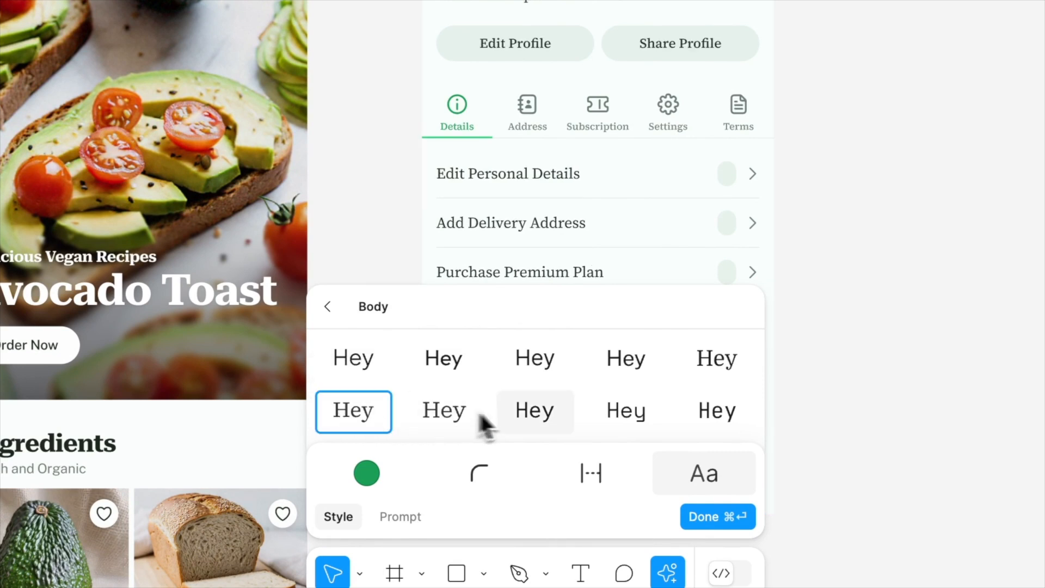
{"action": "left_click", "coordinate": [716, 358]}
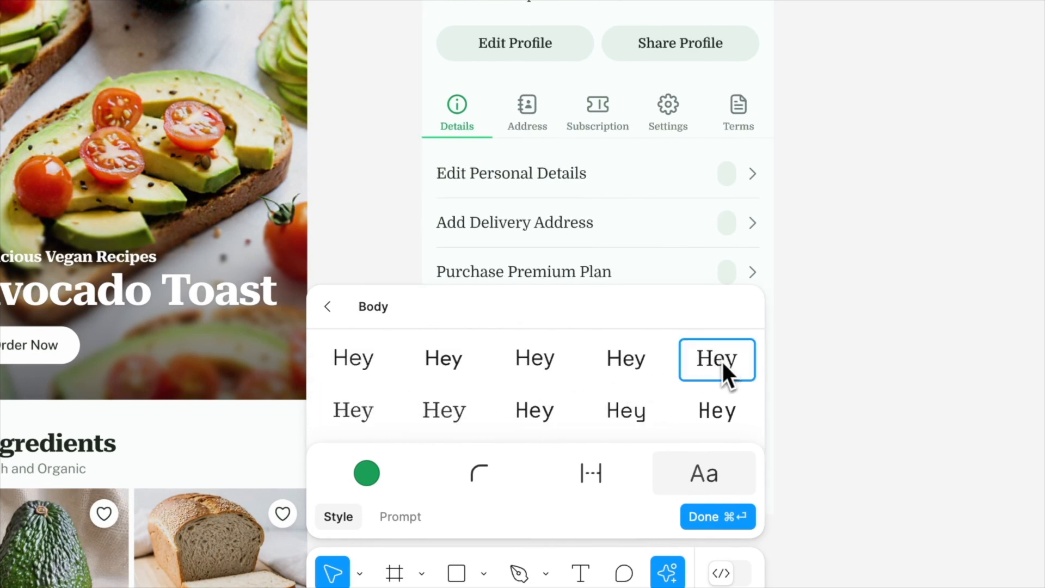
{"action": "left_click", "coordinate": [444, 411]}
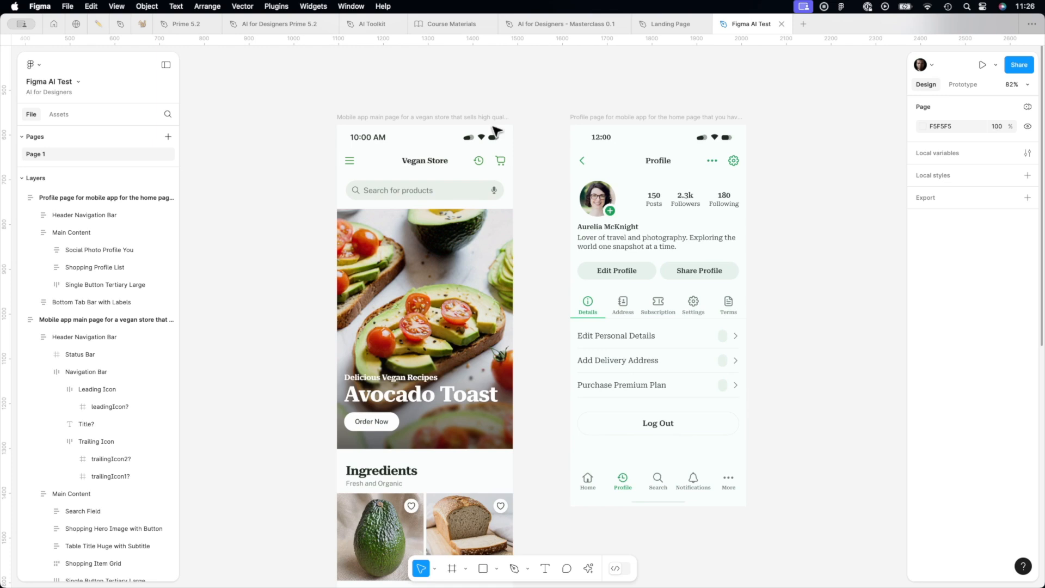
{"action": "mouse_move", "coordinate": [541, 495]}
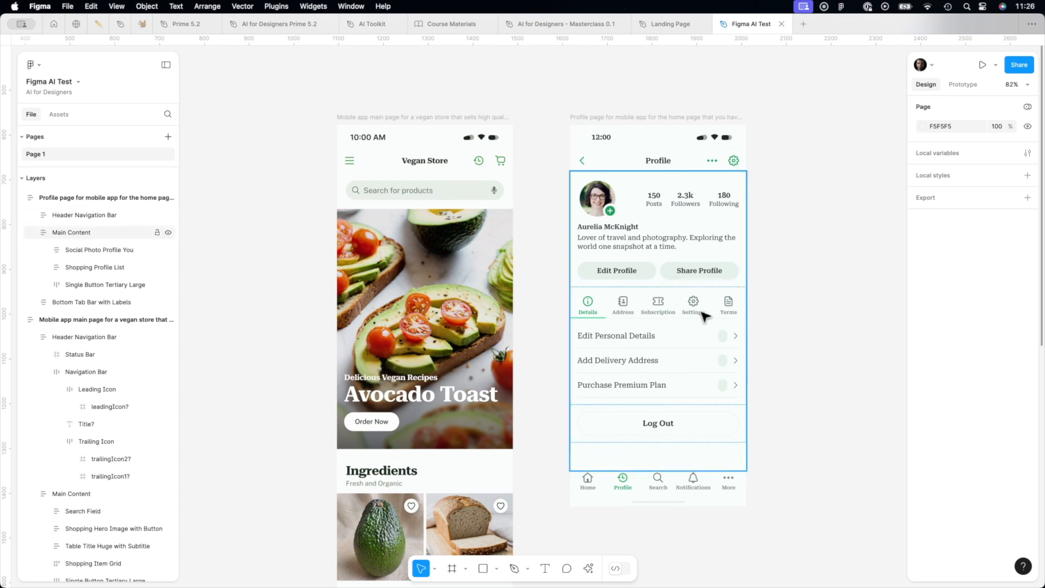
{"action": "left_click", "coordinate": [424, 333]}
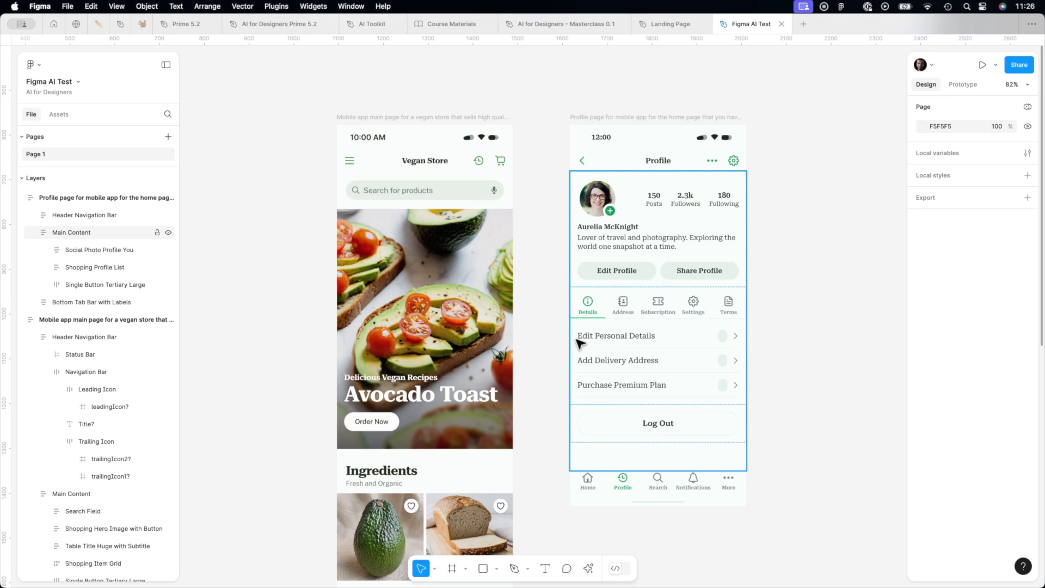
{"action": "mouse_move", "coordinate": [592, 341]}
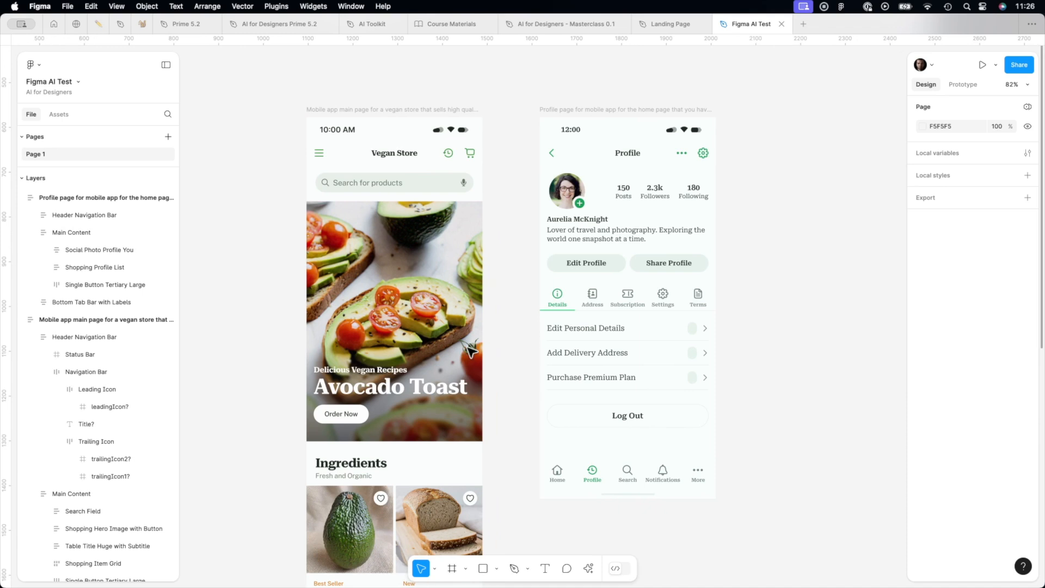
{"action": "mouse_move", "coordinate": [473, 357]}
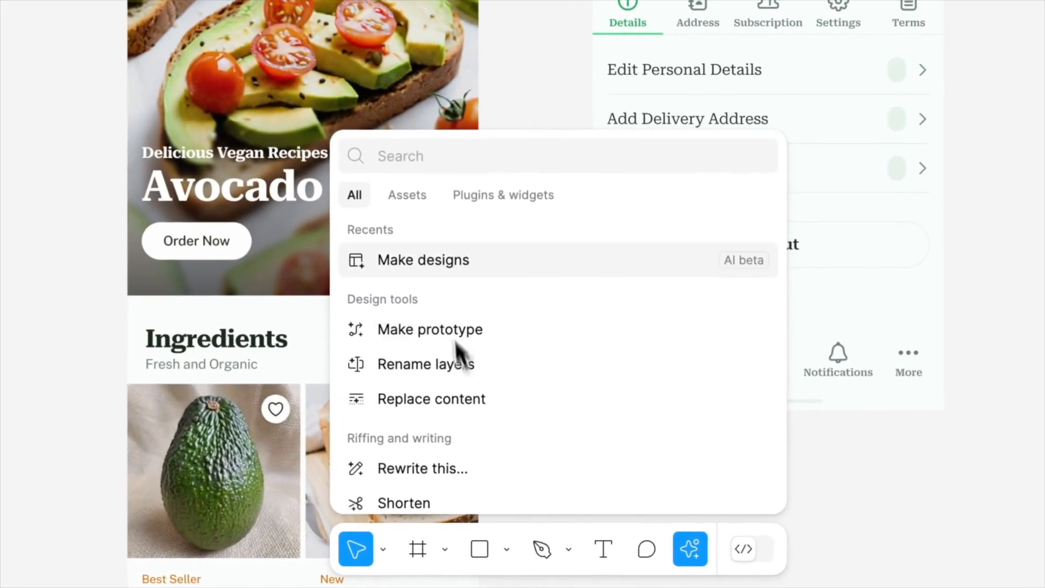
{"action": "mouse_move", "coordinate": [420, 329]}
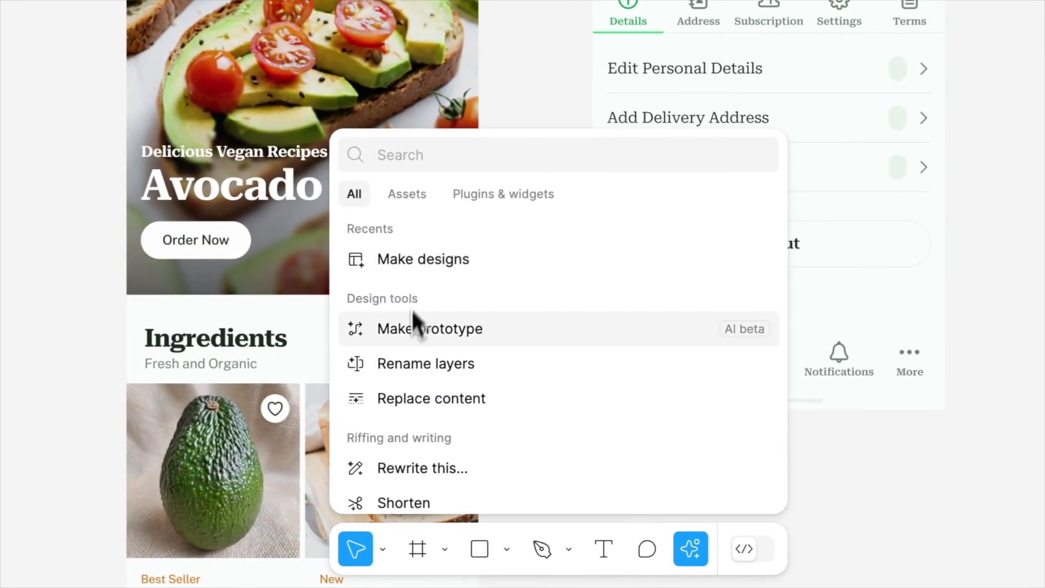
{"action": "mouse_move", "coordinate": [417, 347]}
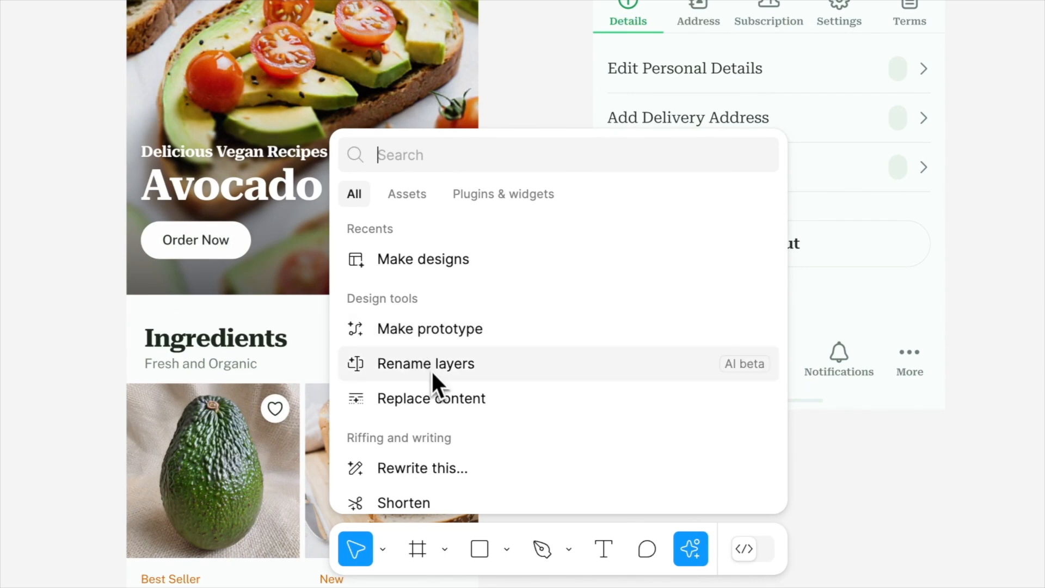
{"action": "scroll", "scroll_direction": "down", "scroll_amount": 3}
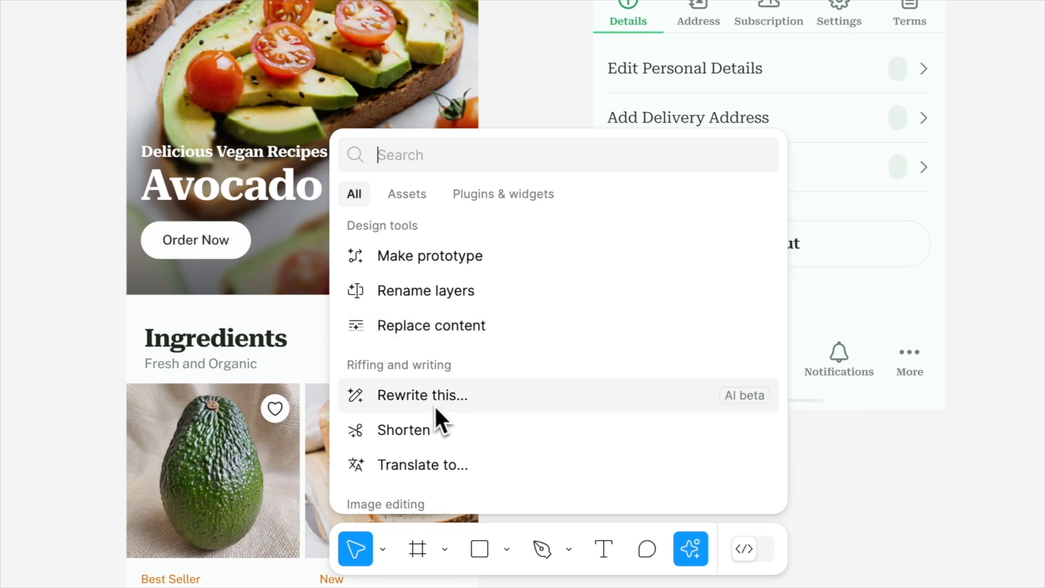
{"action": "scroll", "scroll_direction": "down", "scroll_amount": 3}
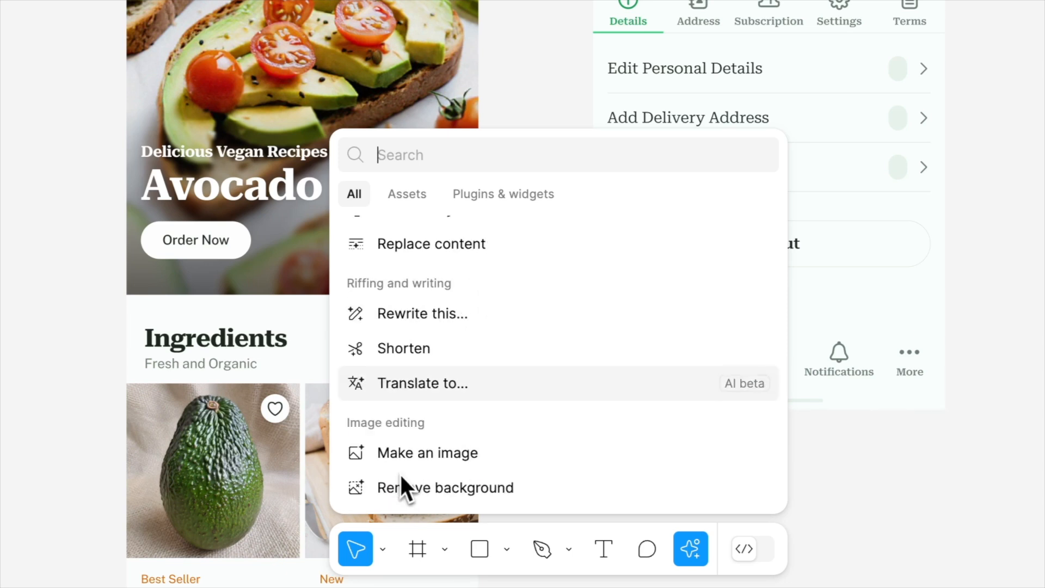
{"action": "mouse_move", "coordinate": [430, 477]}
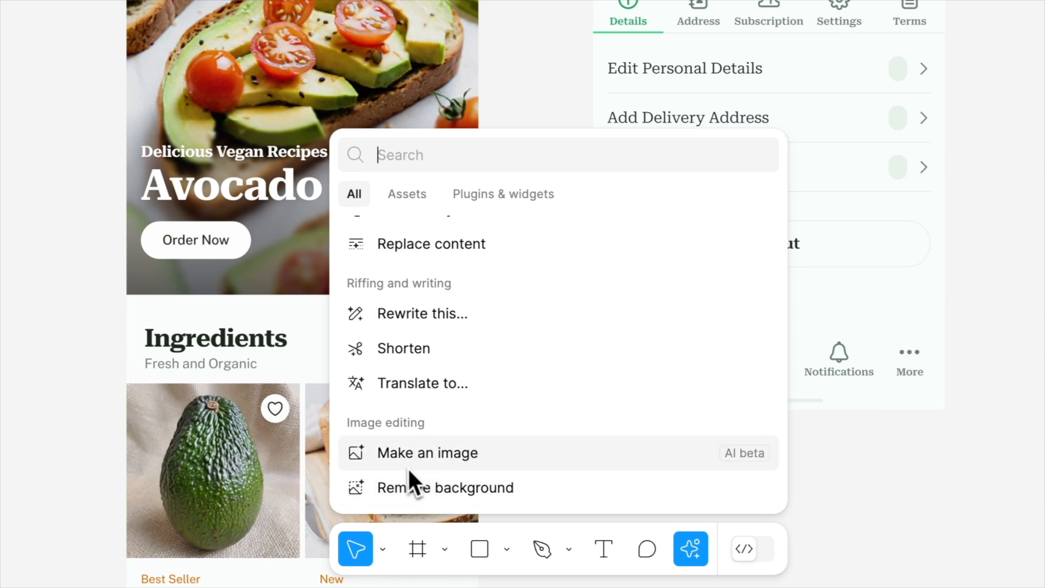
{"action": "mouse_move", "coordinate": [387, 510]}
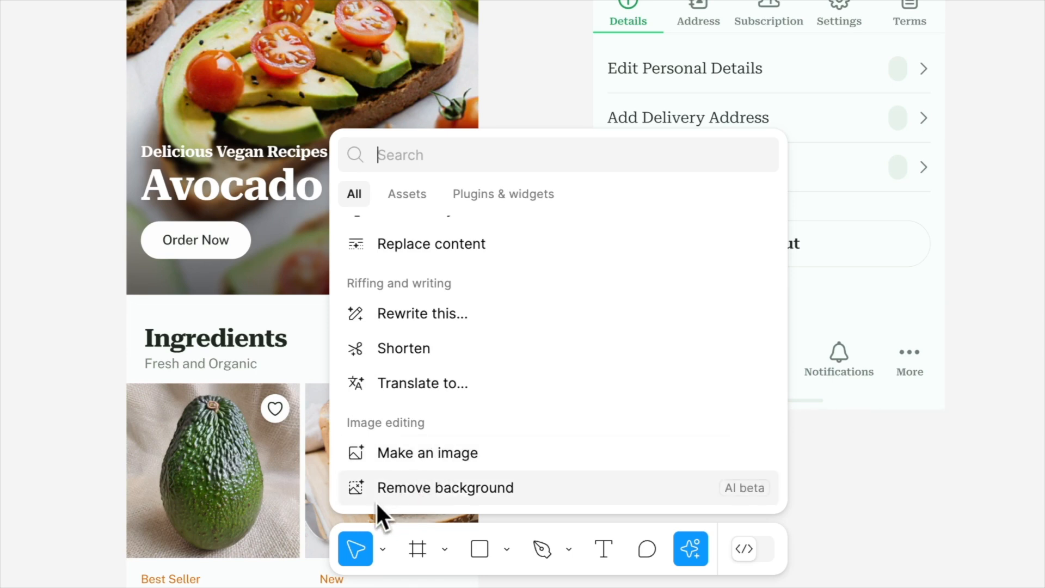
{"action": "mouse_move", "coordinate": [387, 517]}
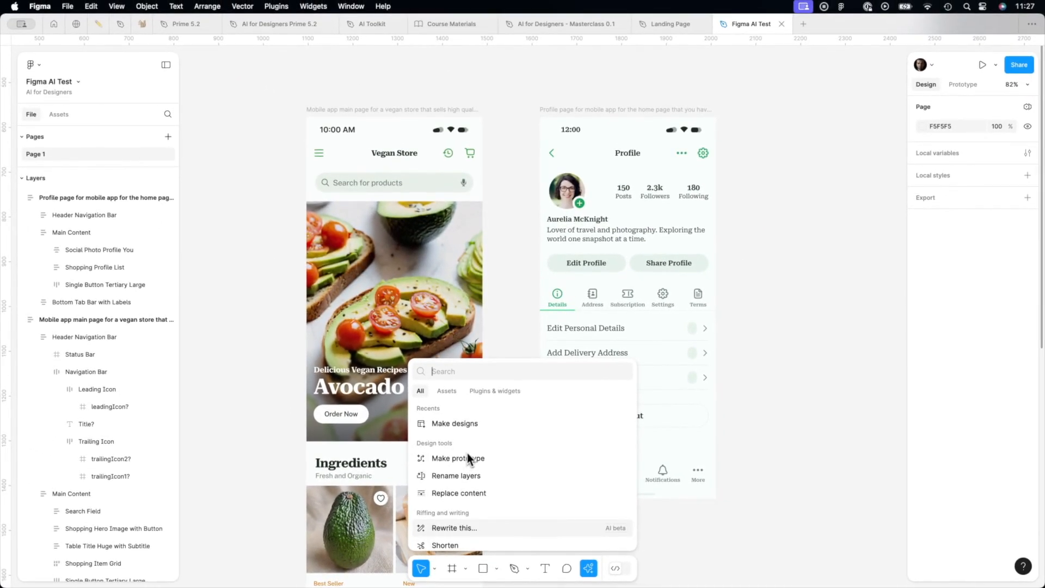
{"action": "mouse_move", "coordinate": [439, 432]}
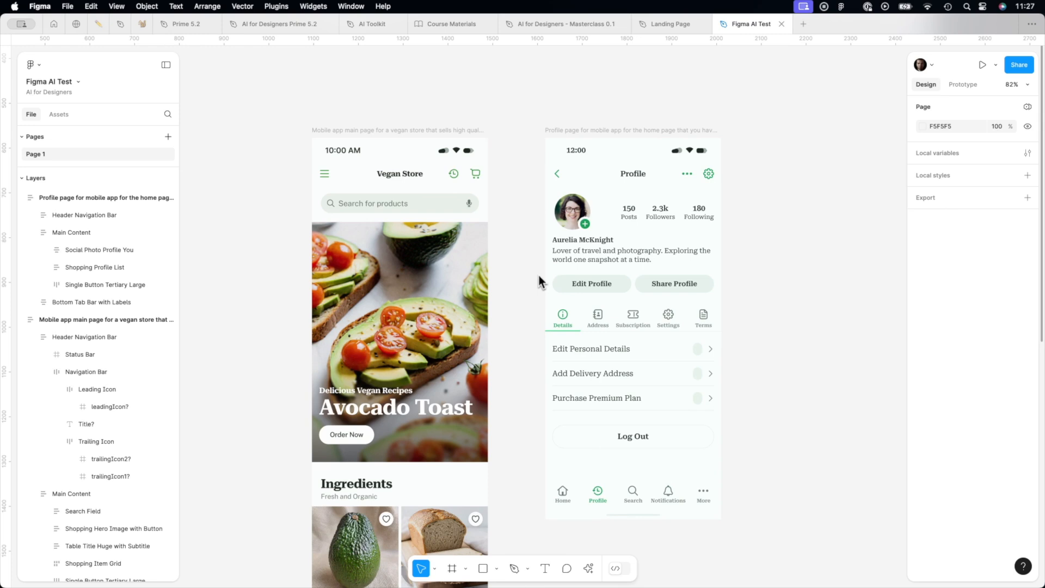
{"action": "left_click", "coordinate": [632, 211]}
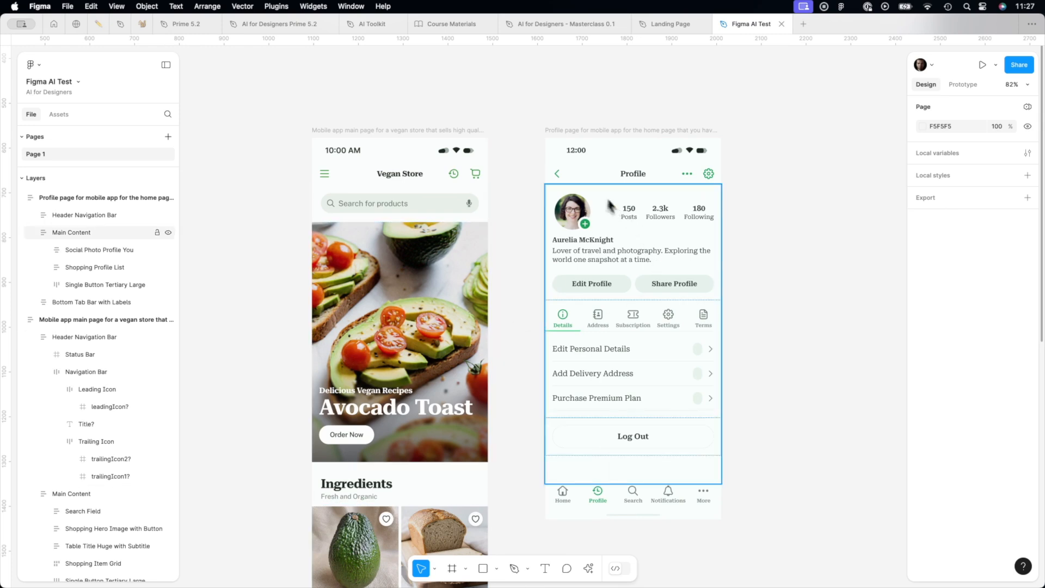
{"action": "left_click", "coordinate": [530, 114]}
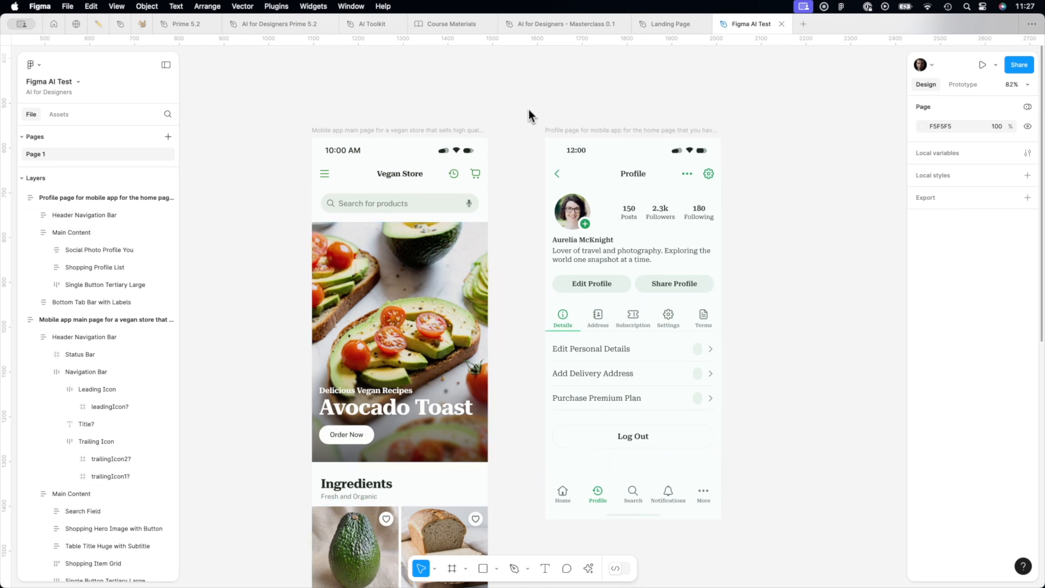